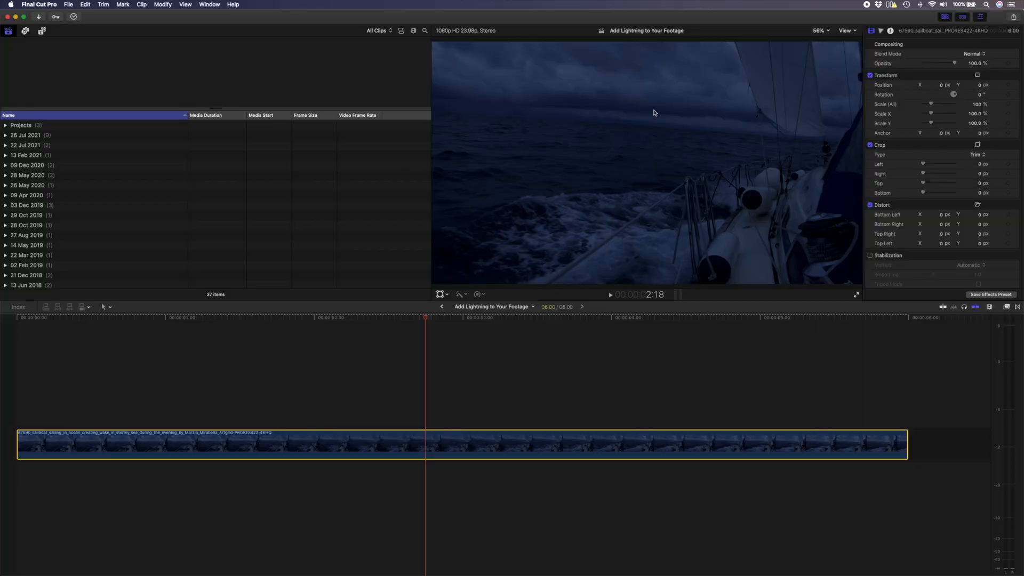
mouse_move(656, 226)
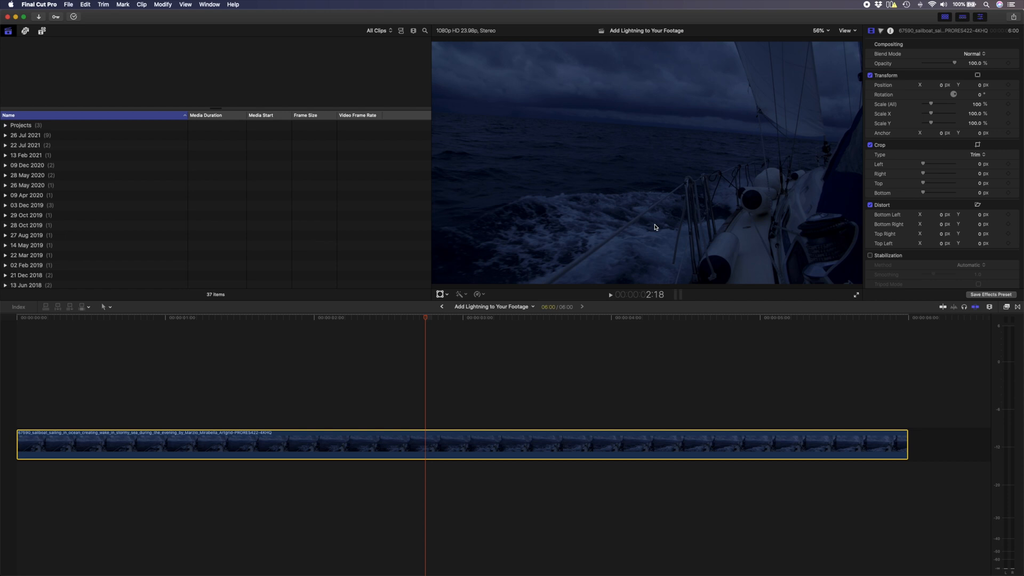
- Apply and enable Balance Color on the sailboat clip, with Method set to White Balance
key("cmd+alt+b")
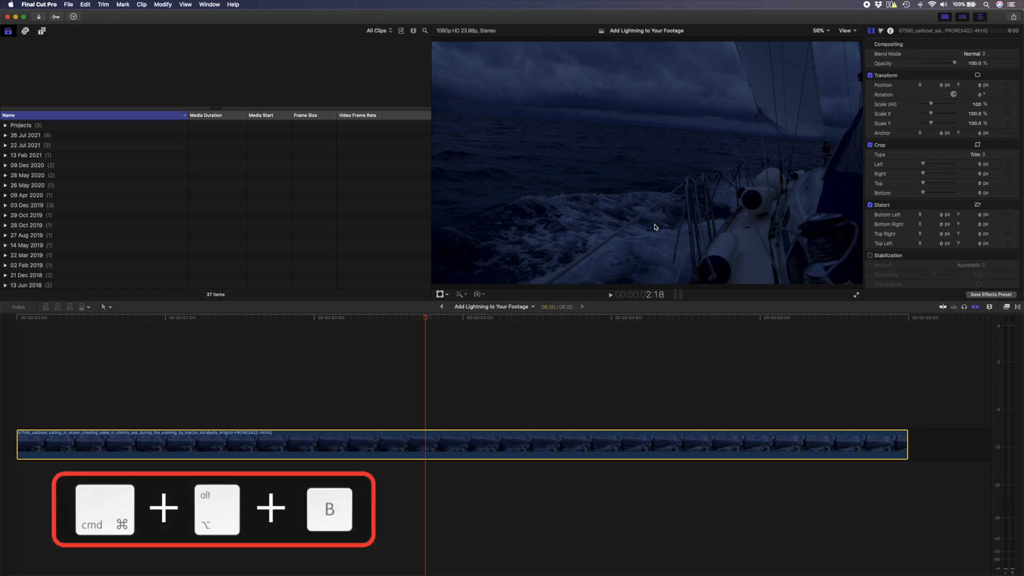
key("cmd+alt+b")
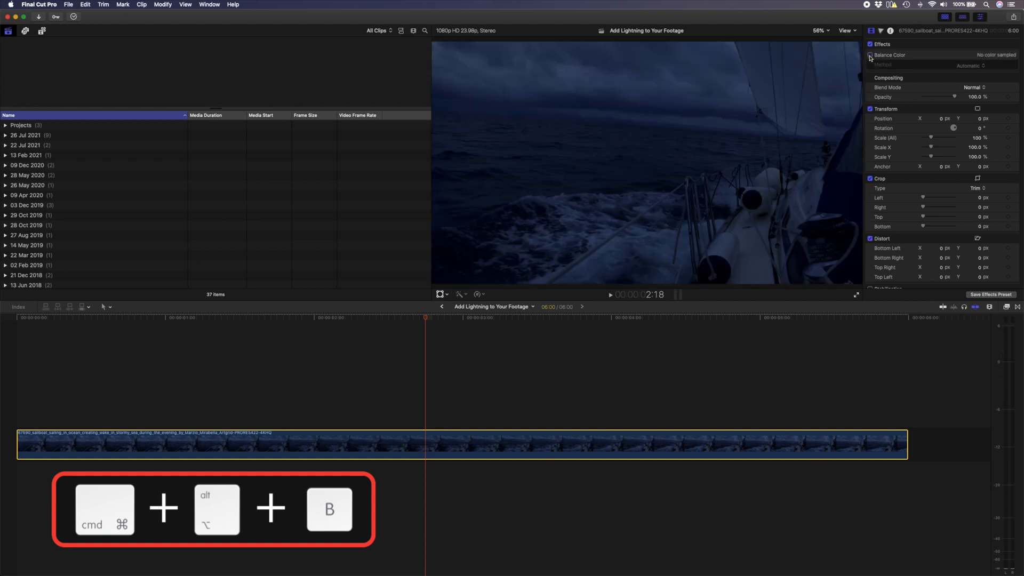
key("cmd+alt+b")
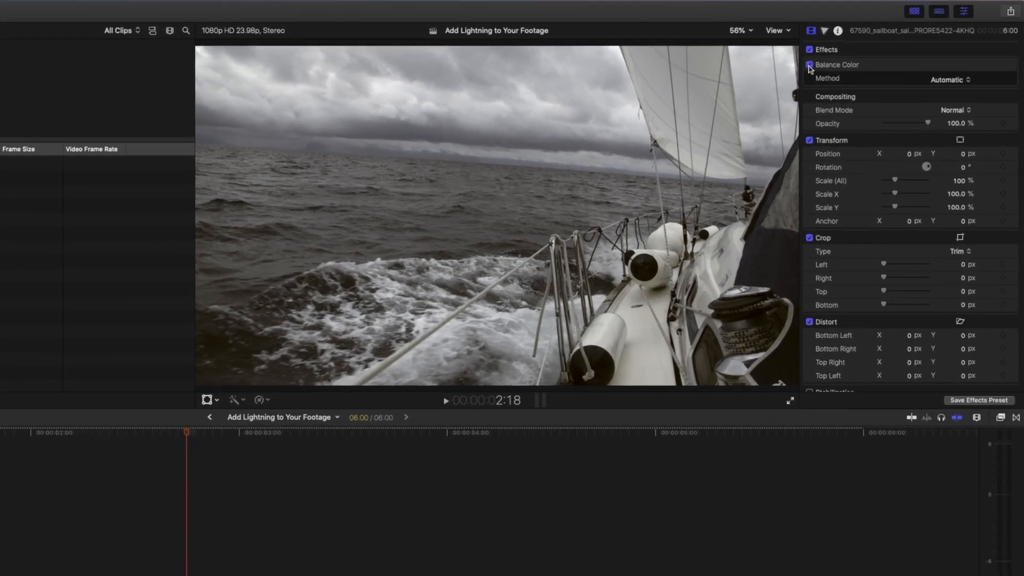
left_click(810, 64)
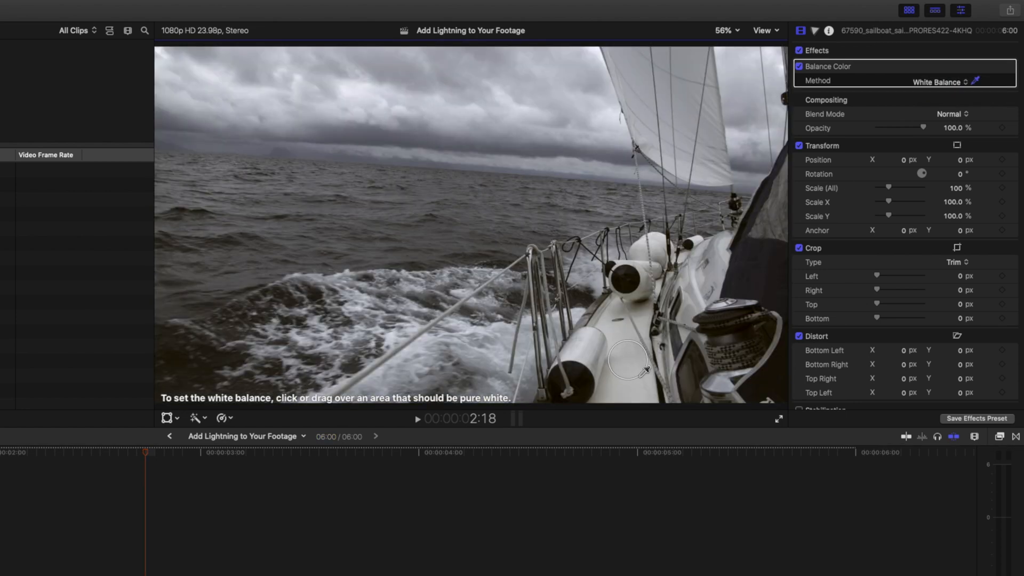
mouse_move(643, 371)
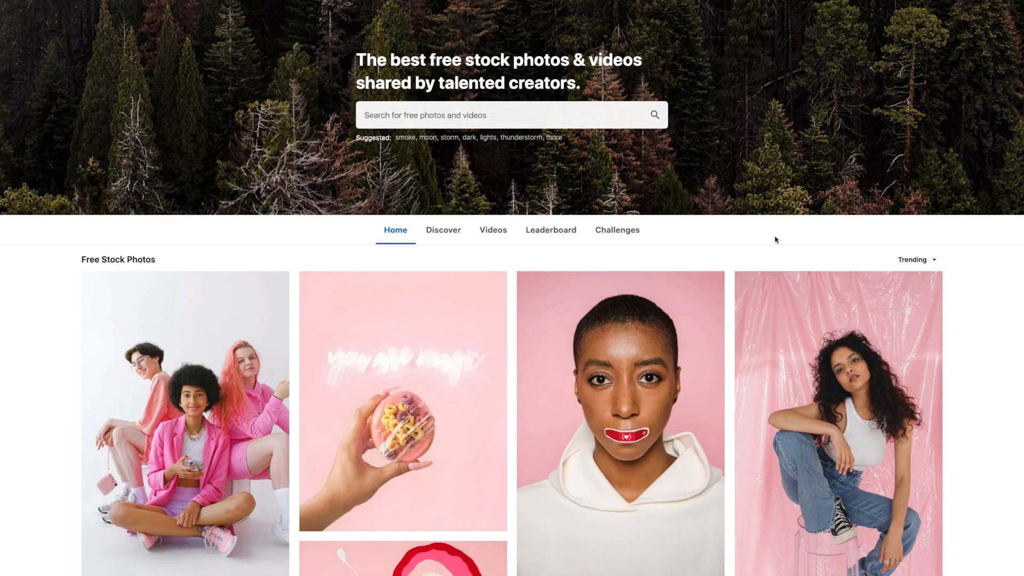
mouse_move(704, 226)
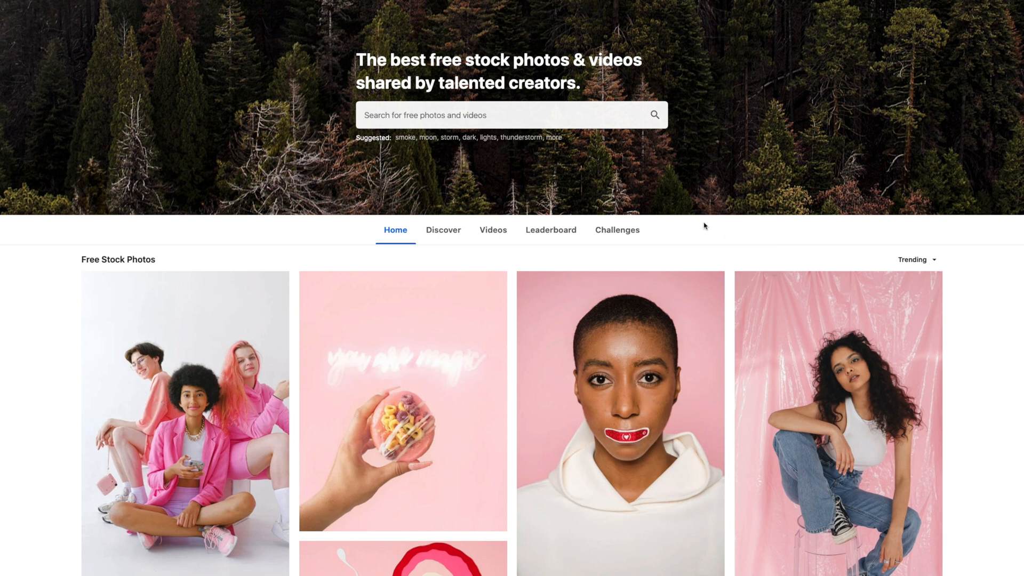
- Search Pexels for 'lightning' and pick the single-bolt-over-dark-water photo
type("ligh")
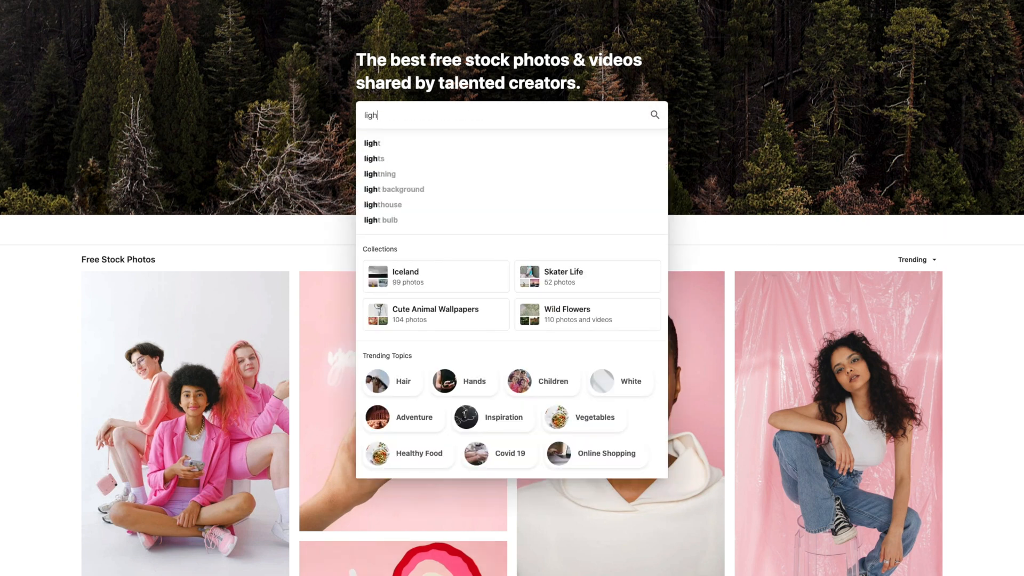
left_click(380, 174)
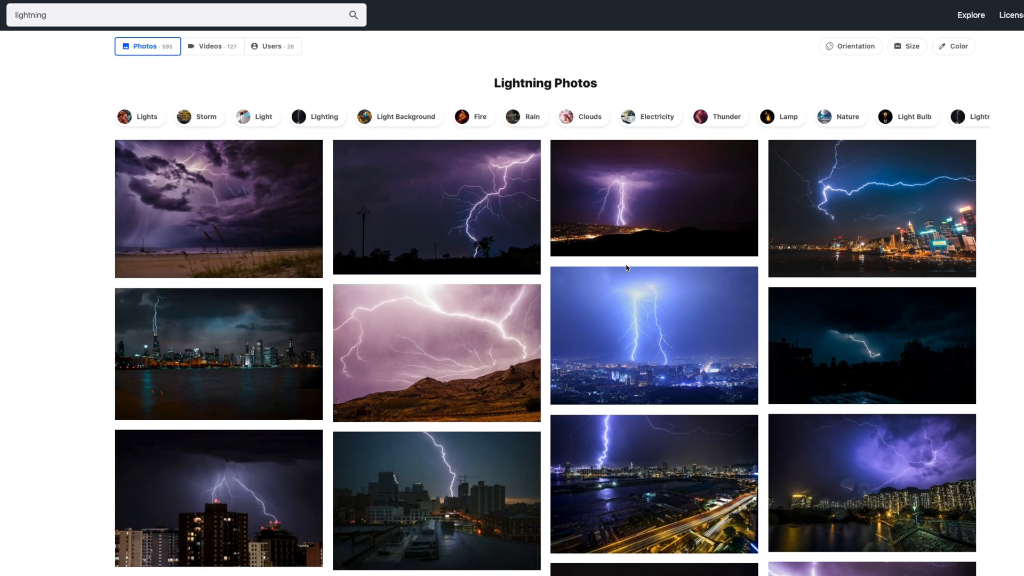
scroll("down", 3)
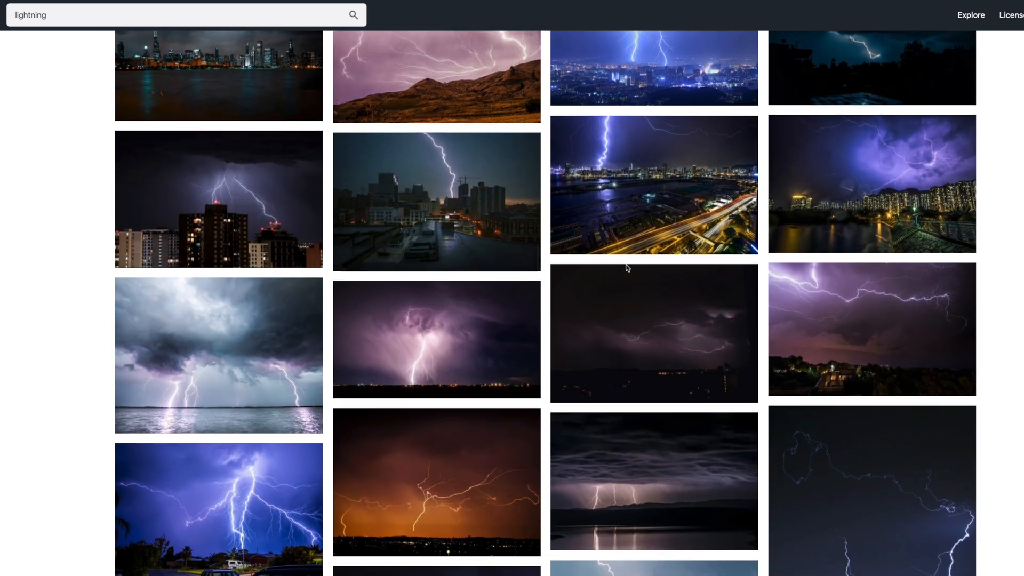
scroll("down", 3)
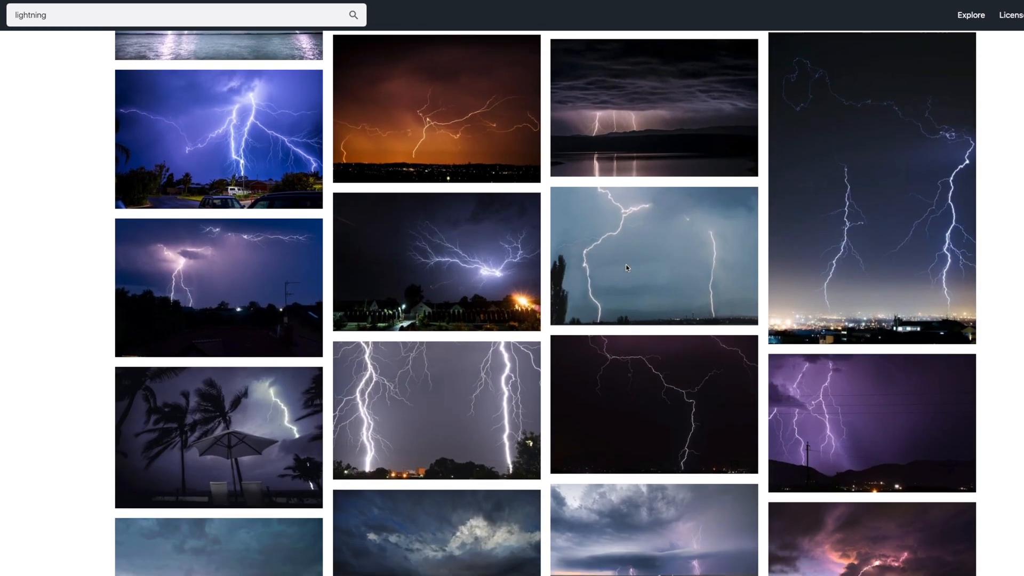
scroll("down", 3)
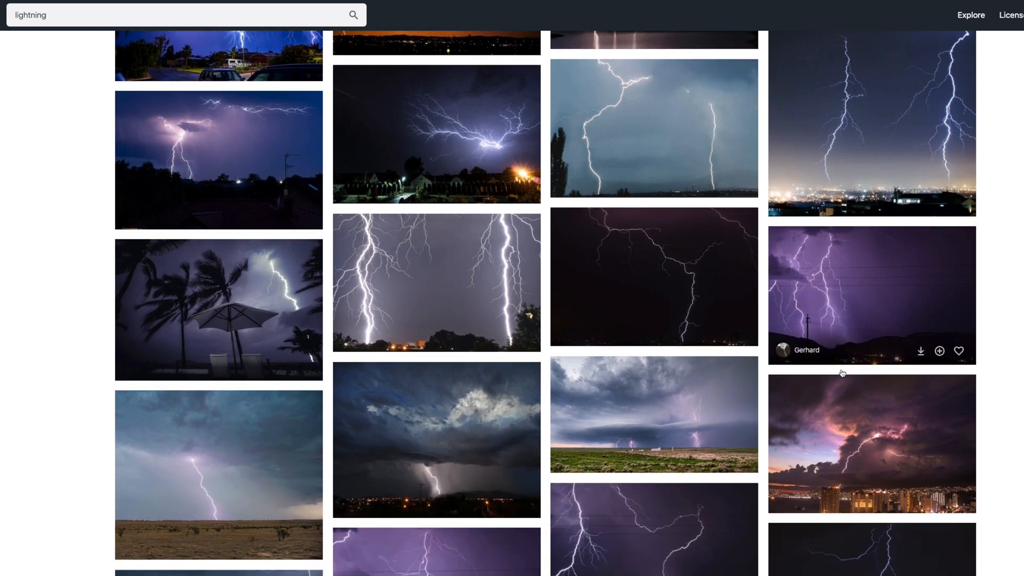
scroll("down", 3)
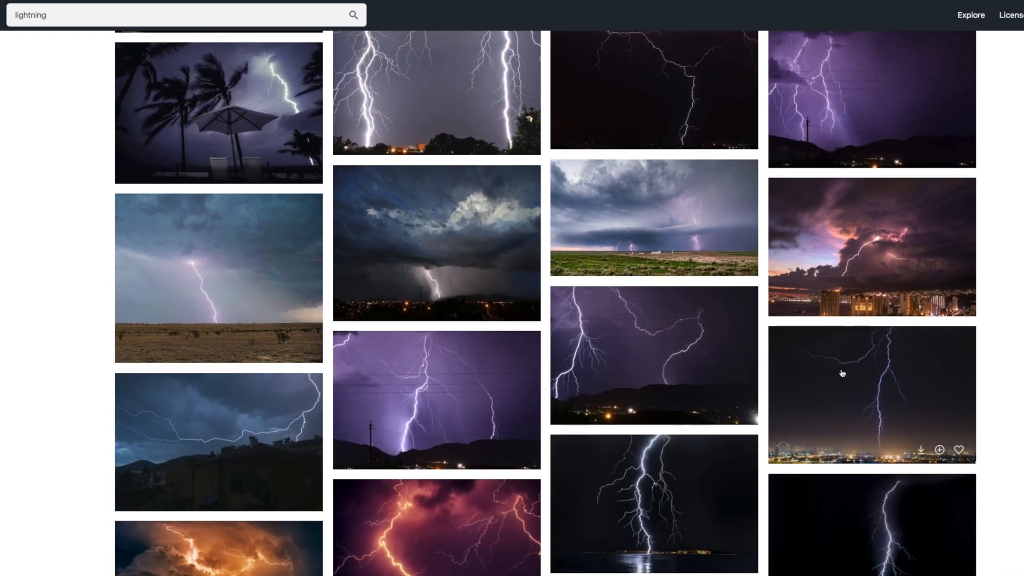
scroll("down", 3)
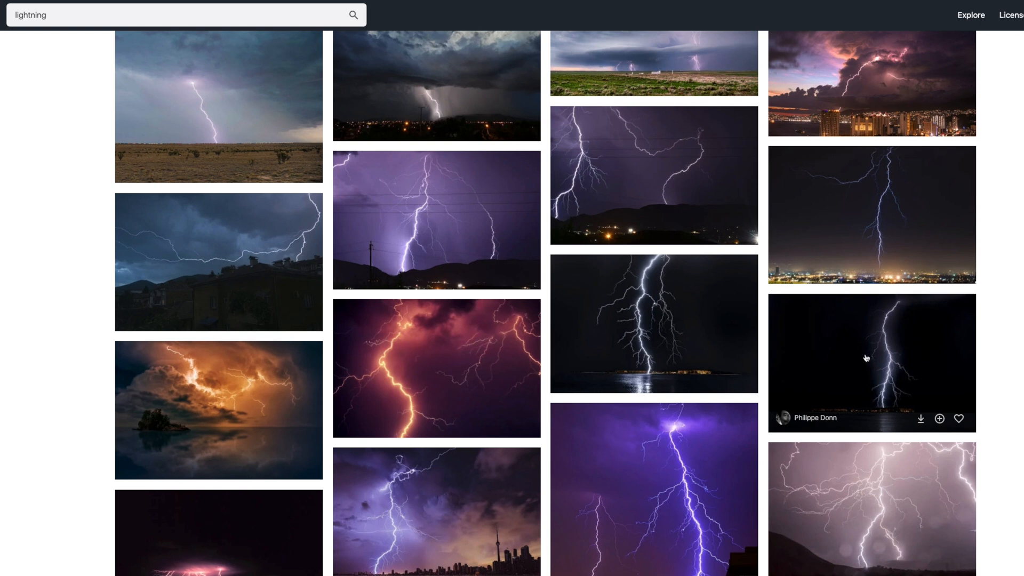
left_click(870, 363)
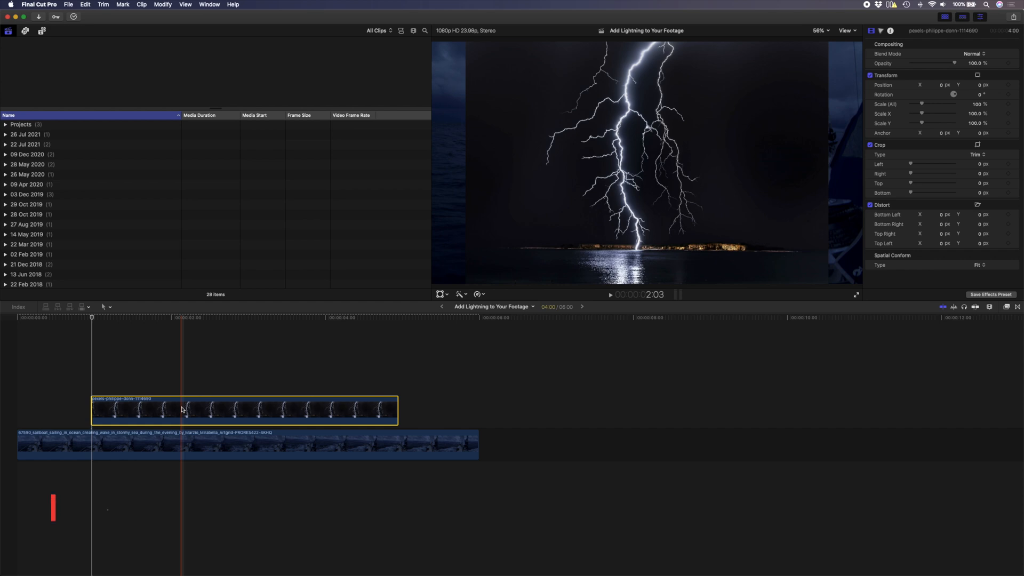
- Shorten the lightning photo clip to a very brief duration
key("ctrl+d")
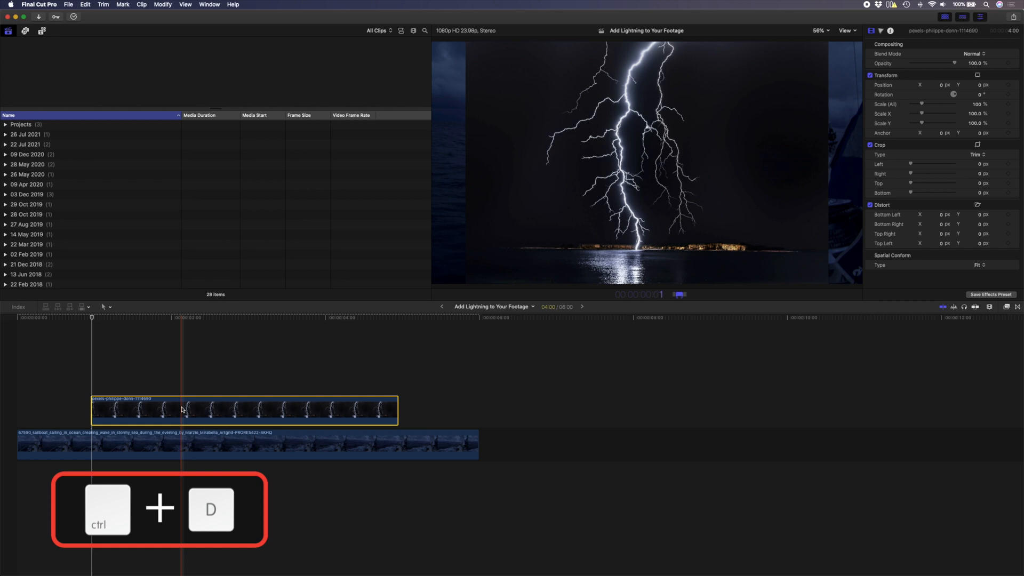
key("ctrl+d")
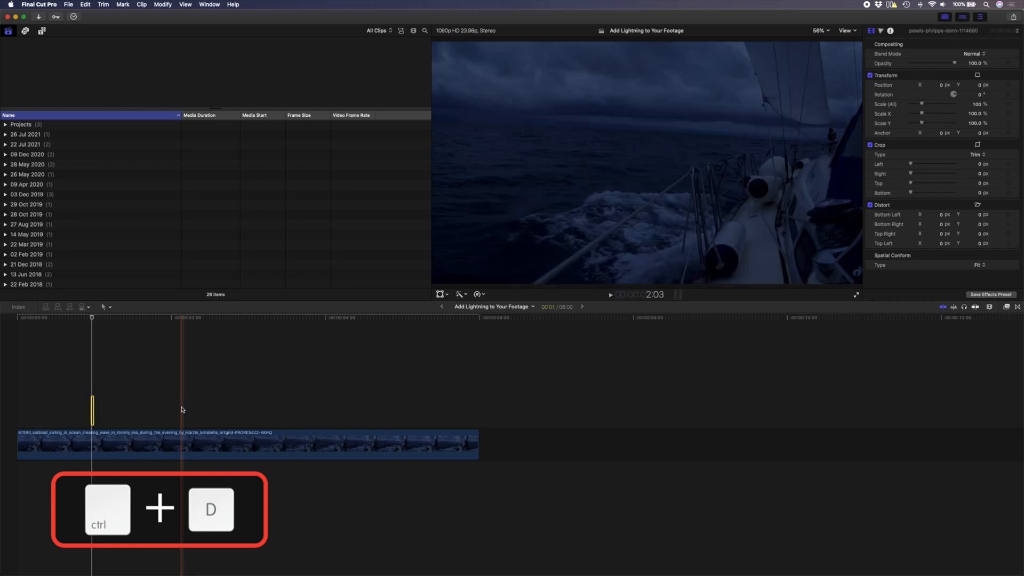
key("ctrl+d")
type("25")
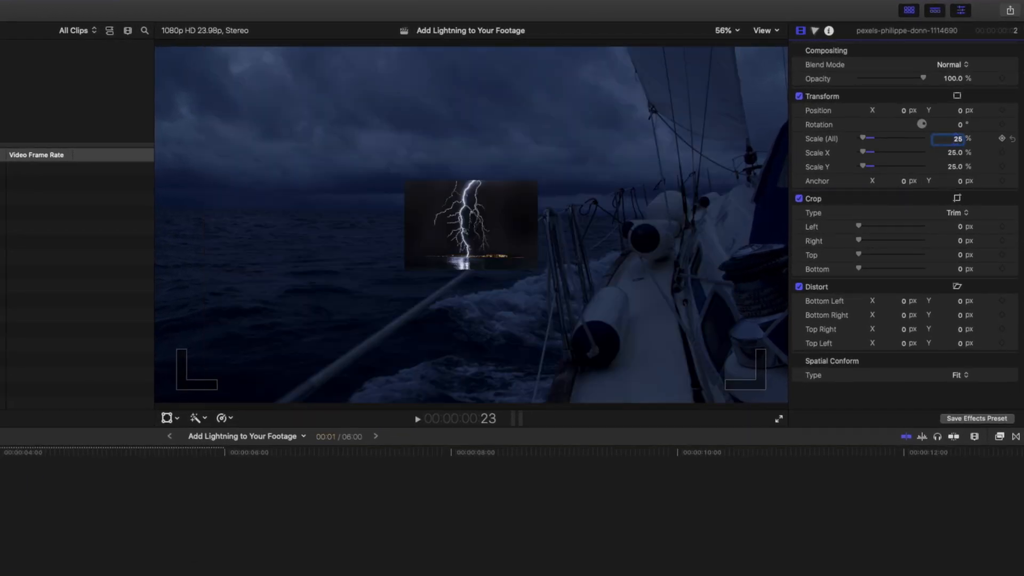
- Move and tilt the lightning photo into the upper-left sky with the transform handles
left_click(167, 417)
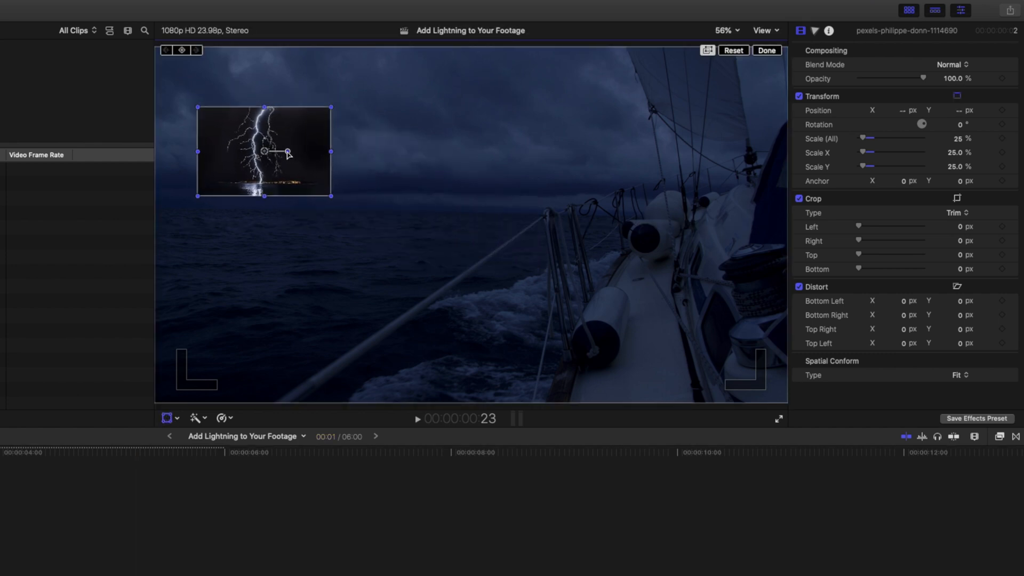
left_click_drag(263, 152, 271, 157)
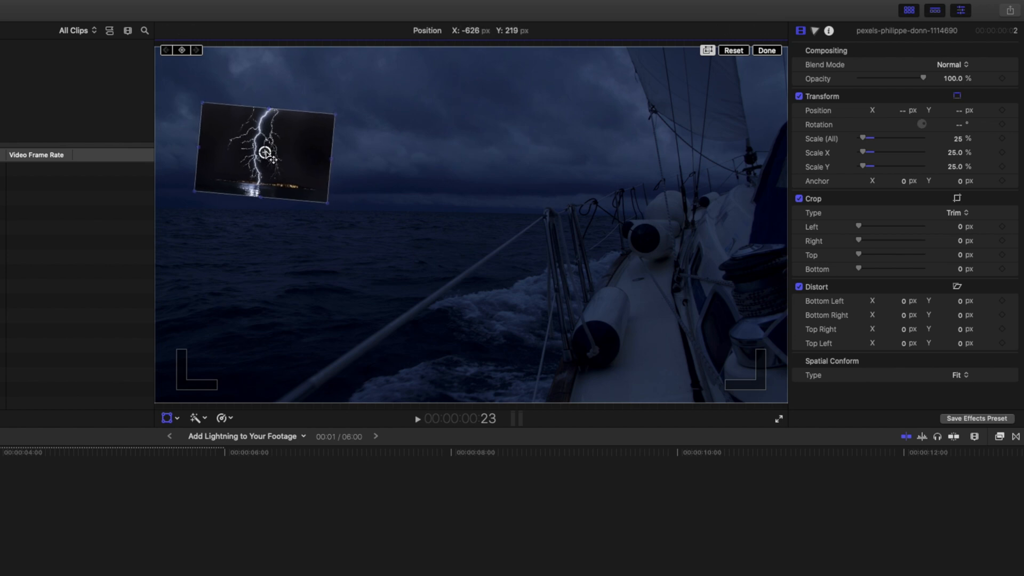
left_click(265, 154)
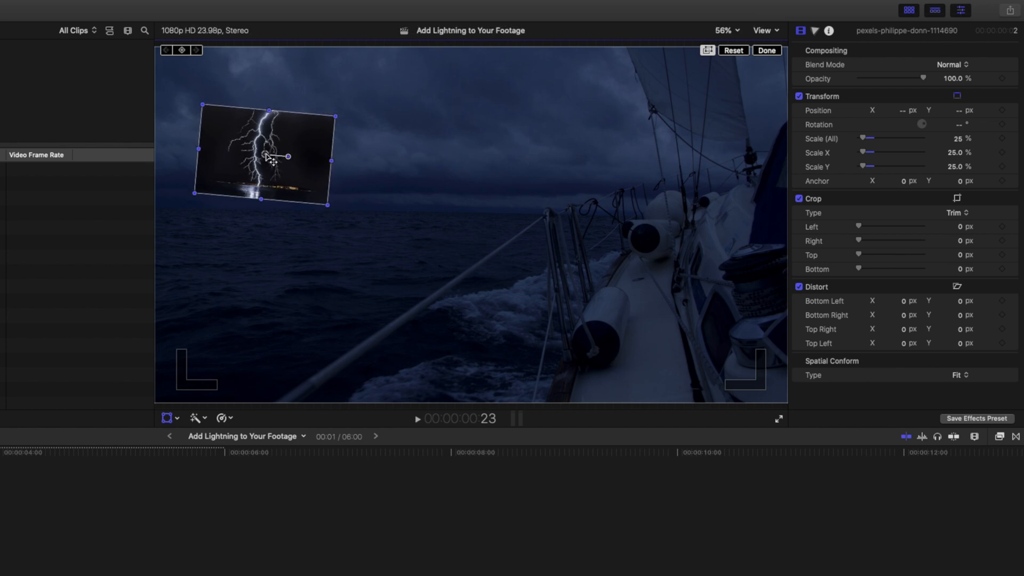
left_click(765, 50)
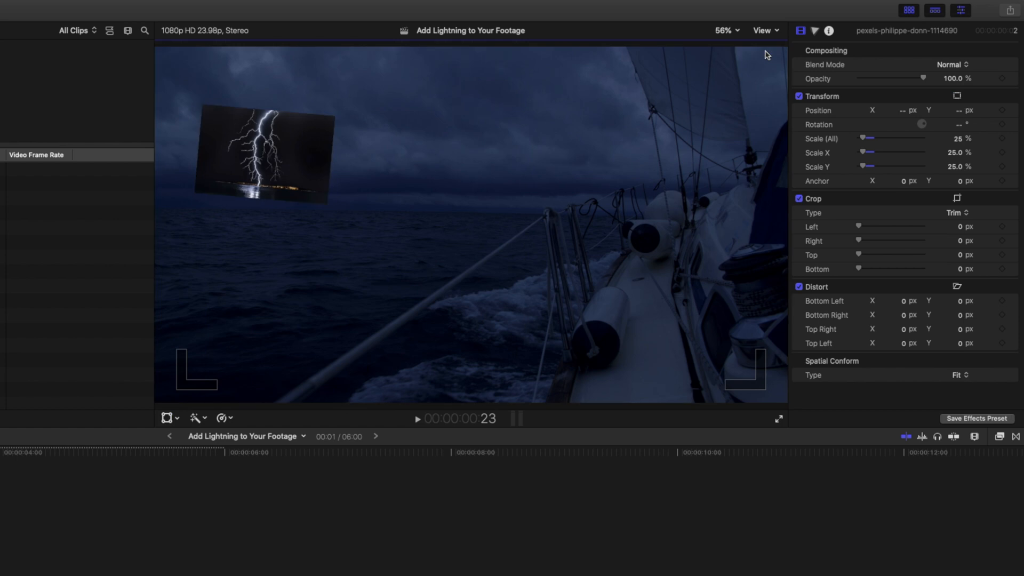
mouse_move(286, 185)
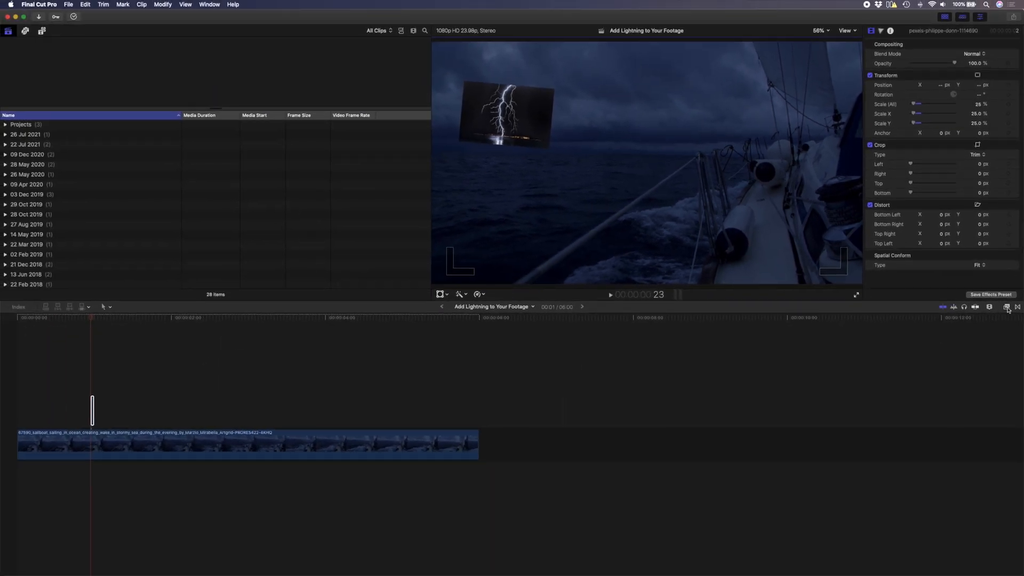
- Apply Crop & Feather to the lightning photo and set its Blend Mode to Add
left_click(1006, 308)
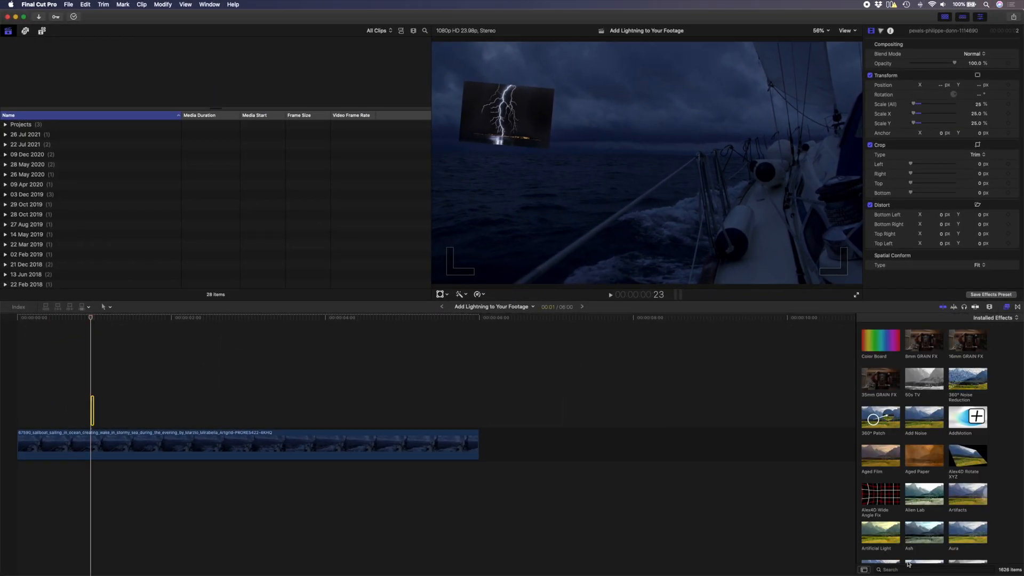
type("crop")
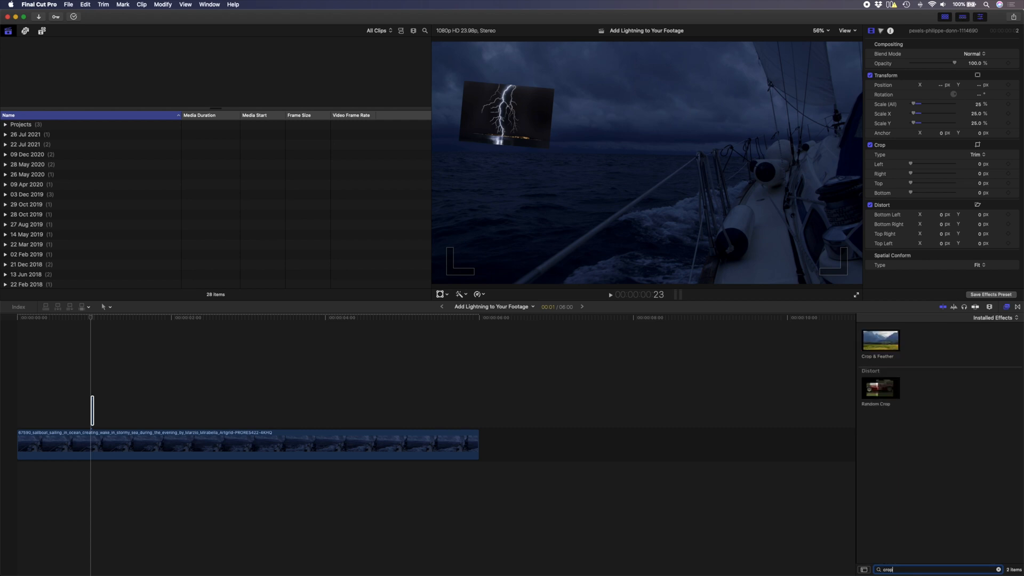
double_click(880, 340)
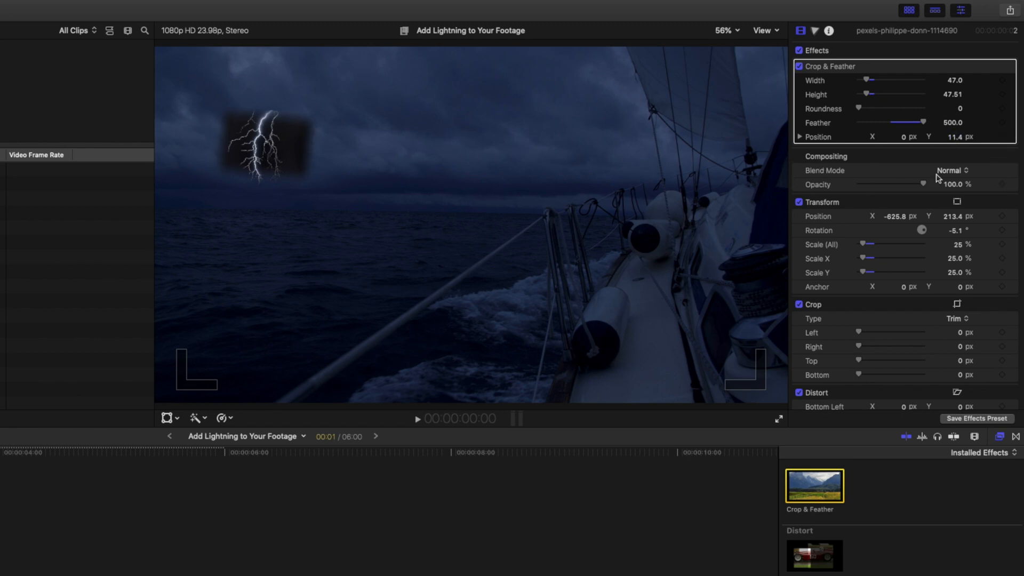
left_click(952, 171)
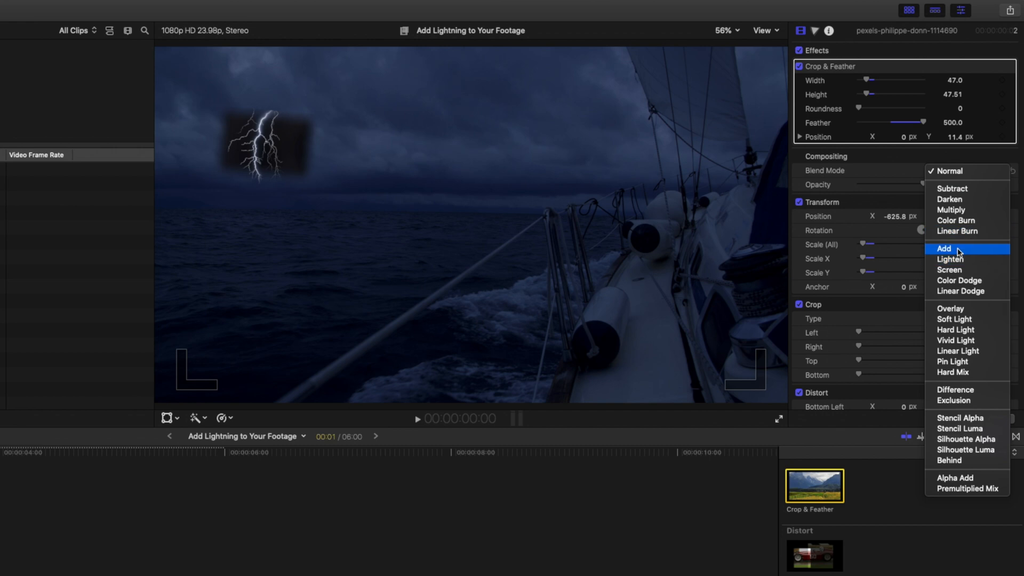
left_click(944, 249)
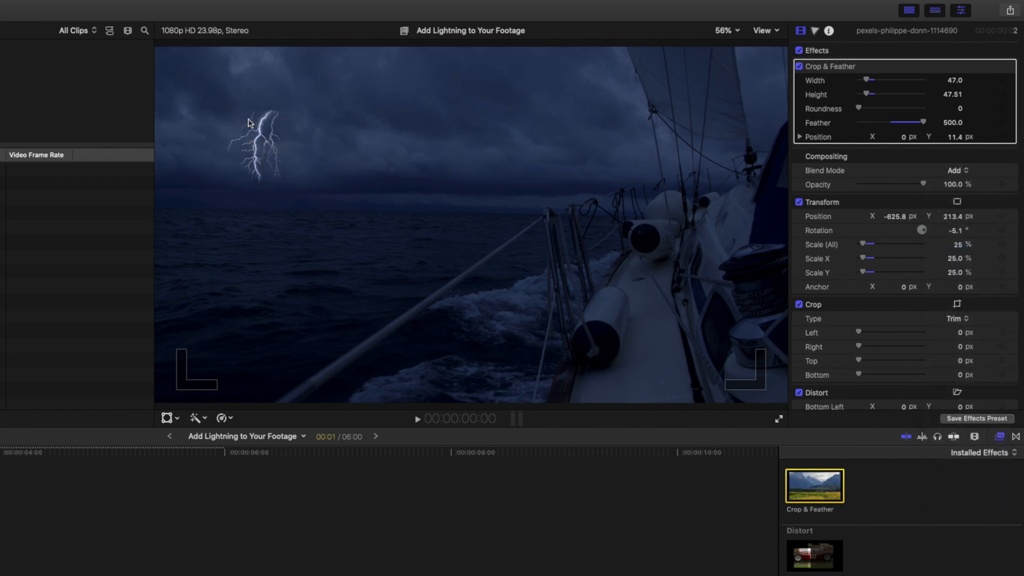
mouse_move(225, 128)
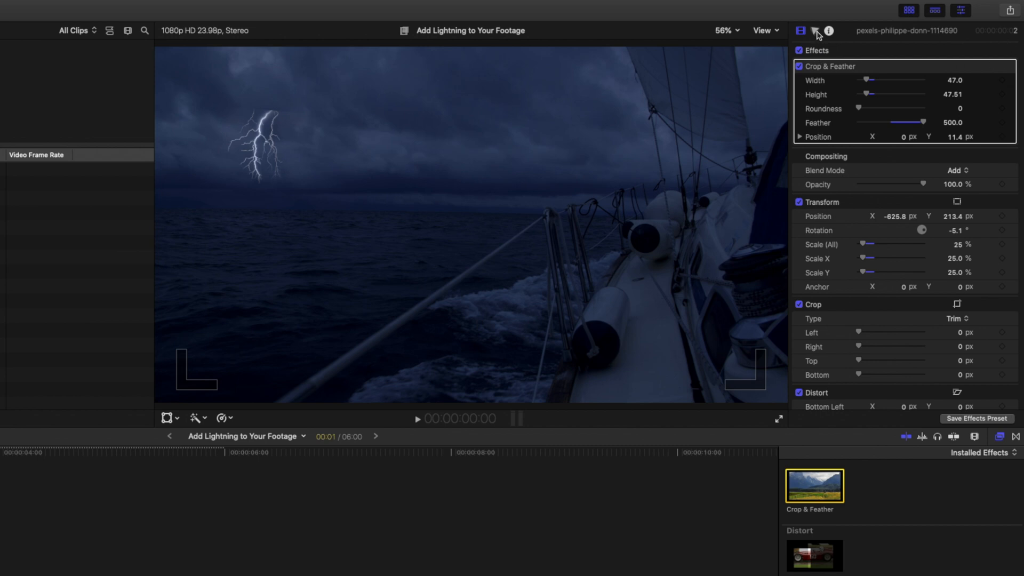
- Open the Color inspector's colour wheels for the lightning clip
left_click(815, 31)
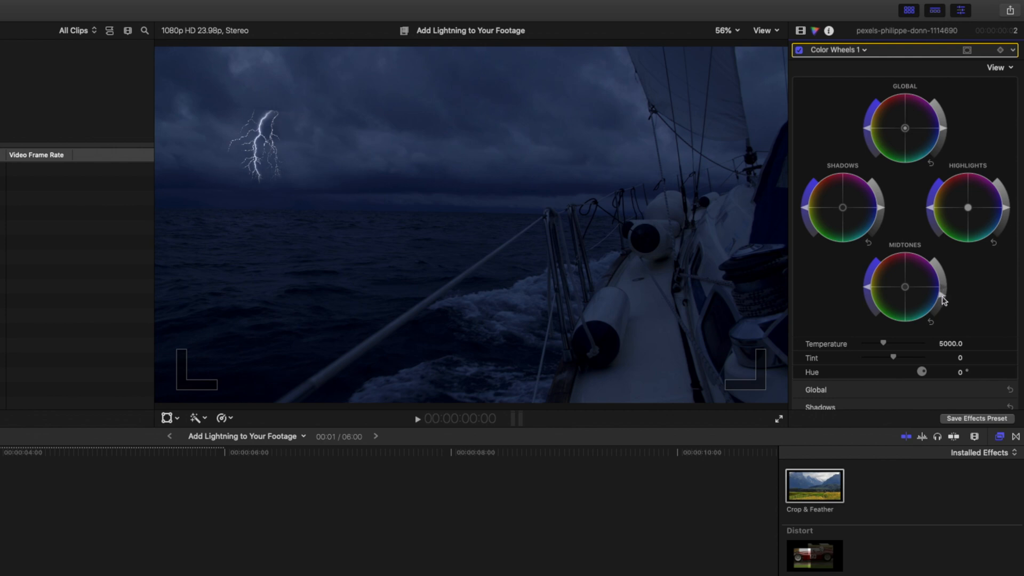
mouse_move(353, 181)
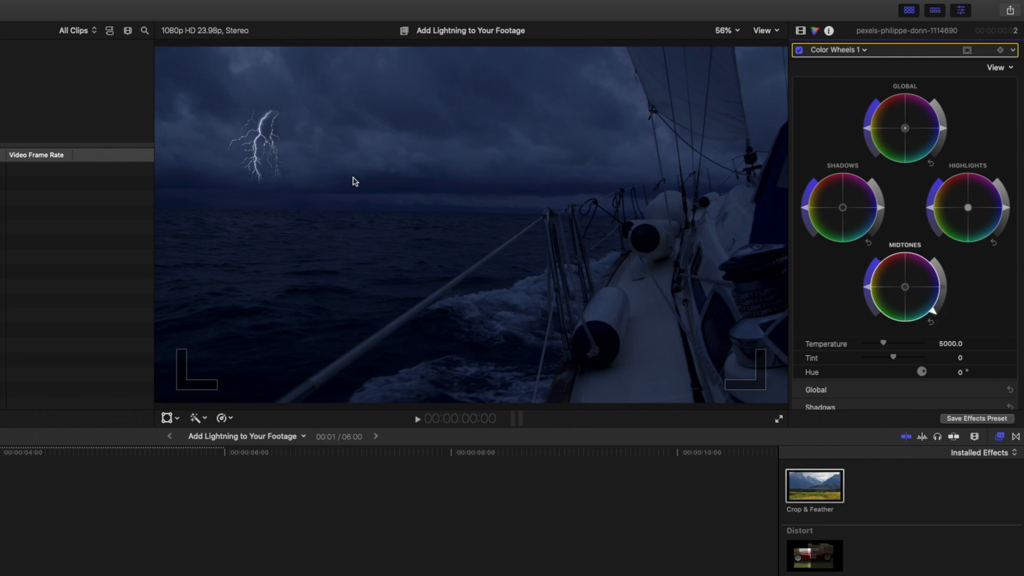
mouse_move(877, 213)
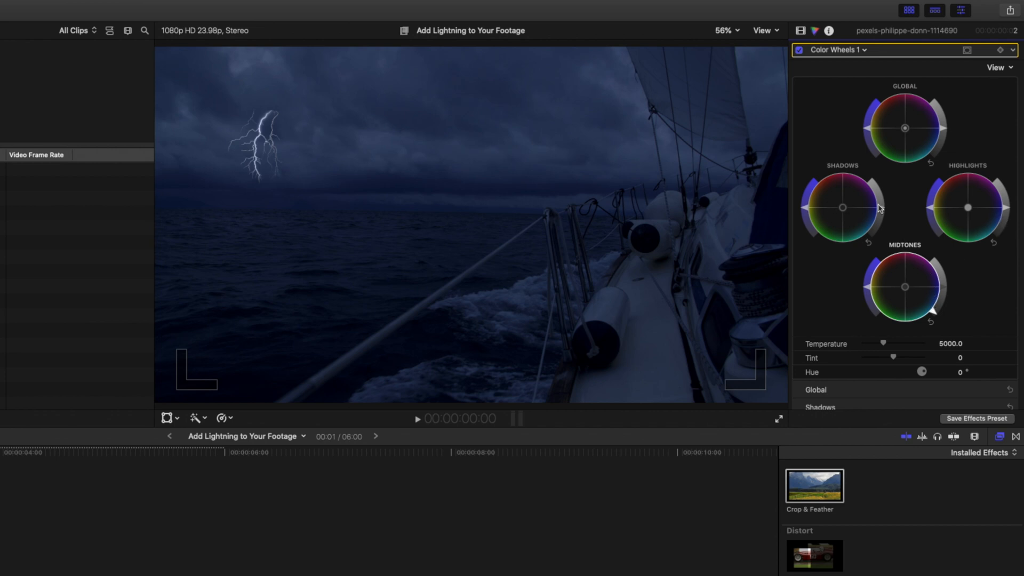
mouse_move(881, 214)
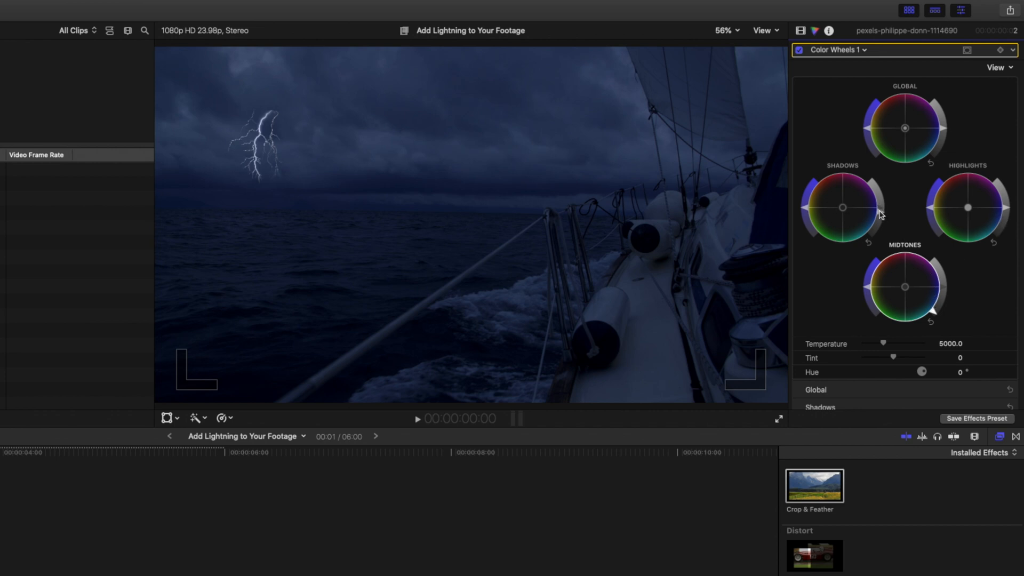
mouse_move(353, 120)
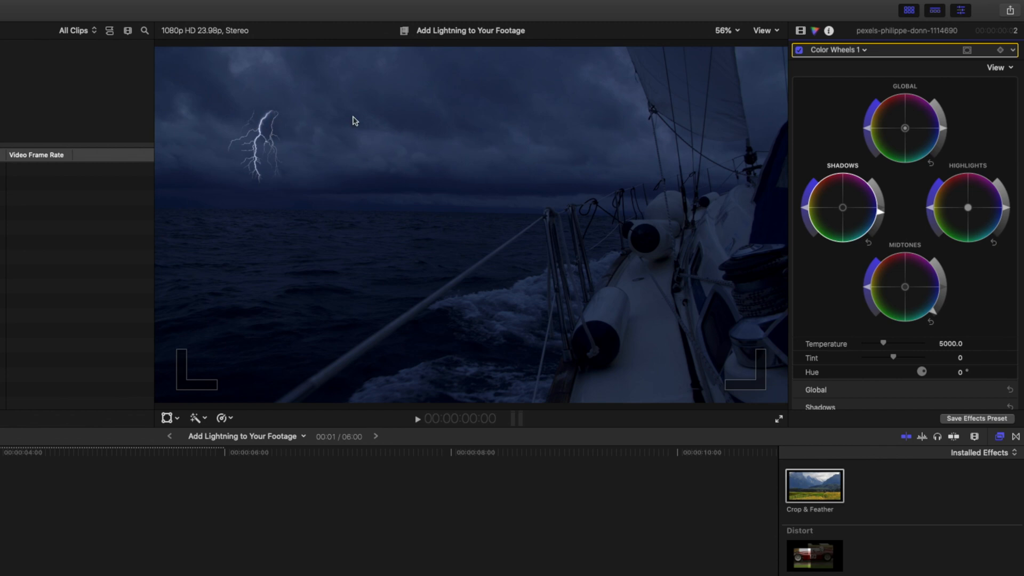
mouse_move(869, 133)
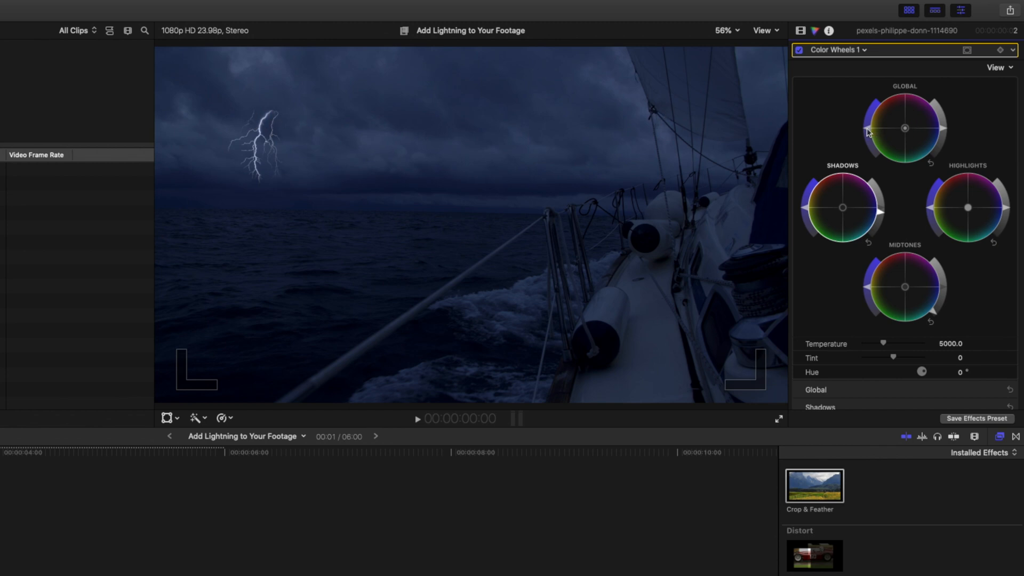
mouse_move(868, 135)
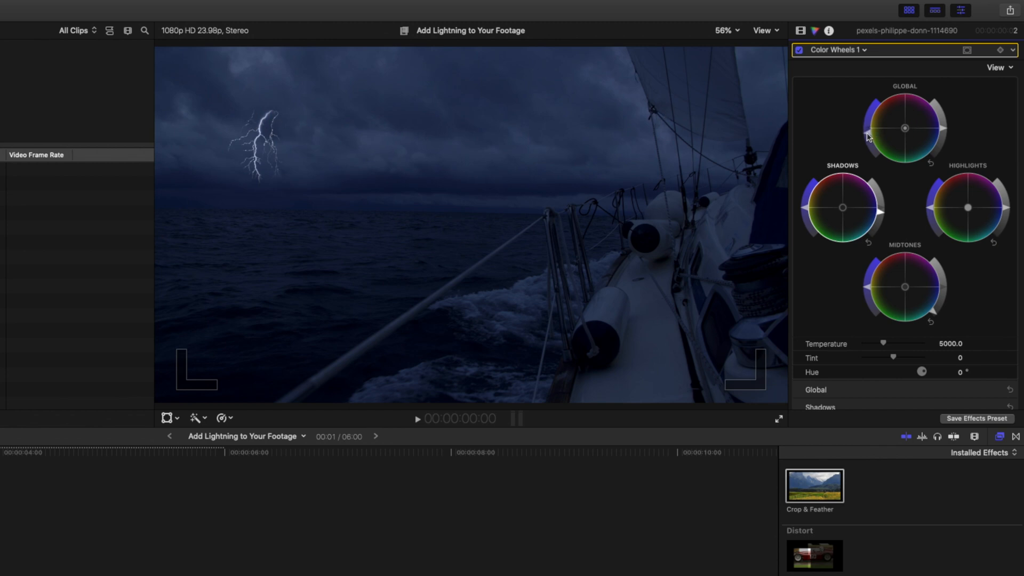
mouse_move(358, 111)
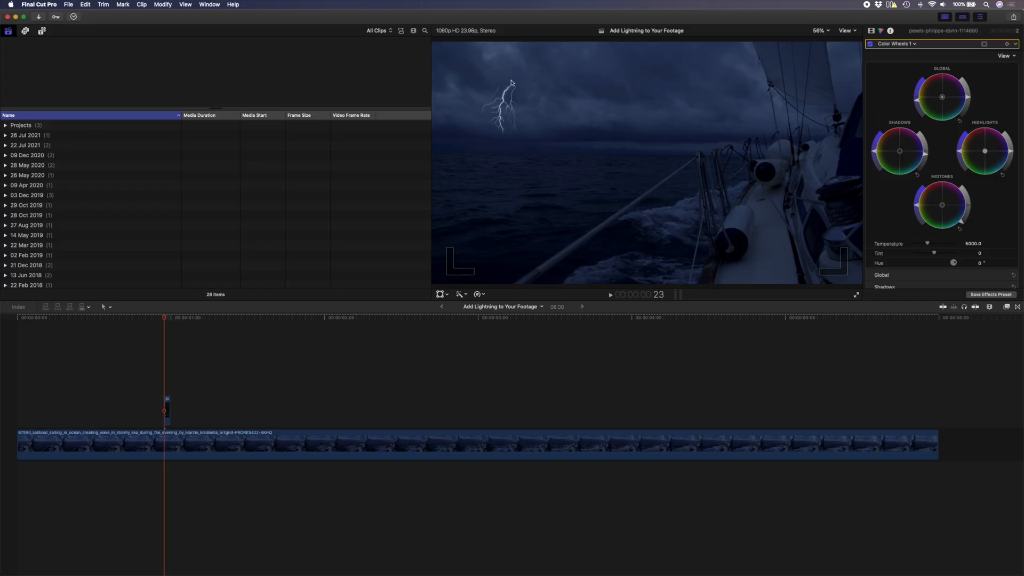
mouse_move(442, 153)
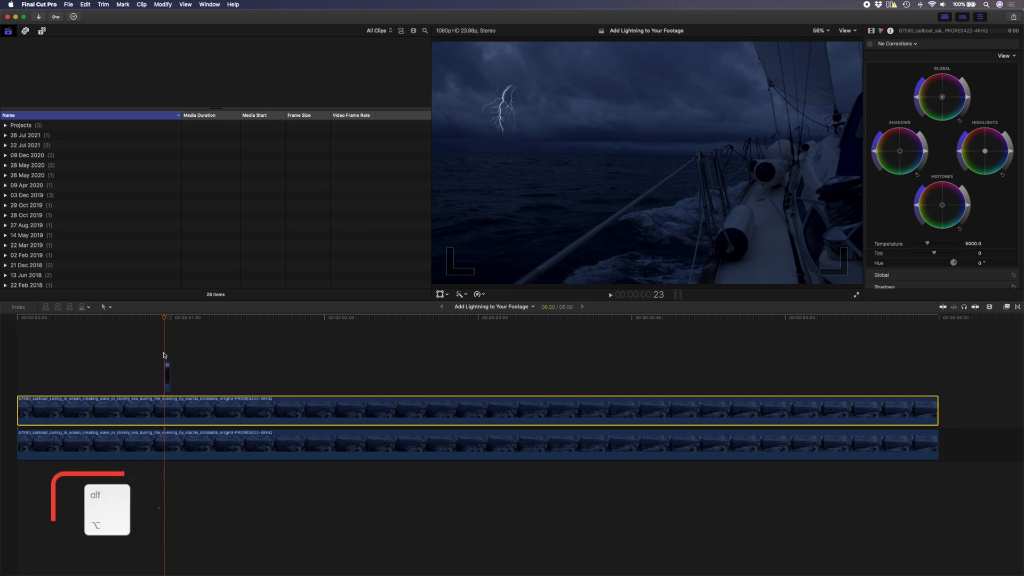
- Duplicate the sailboat clip above the original and add Color Wheels and Color Curves corrections
key("alt+[")
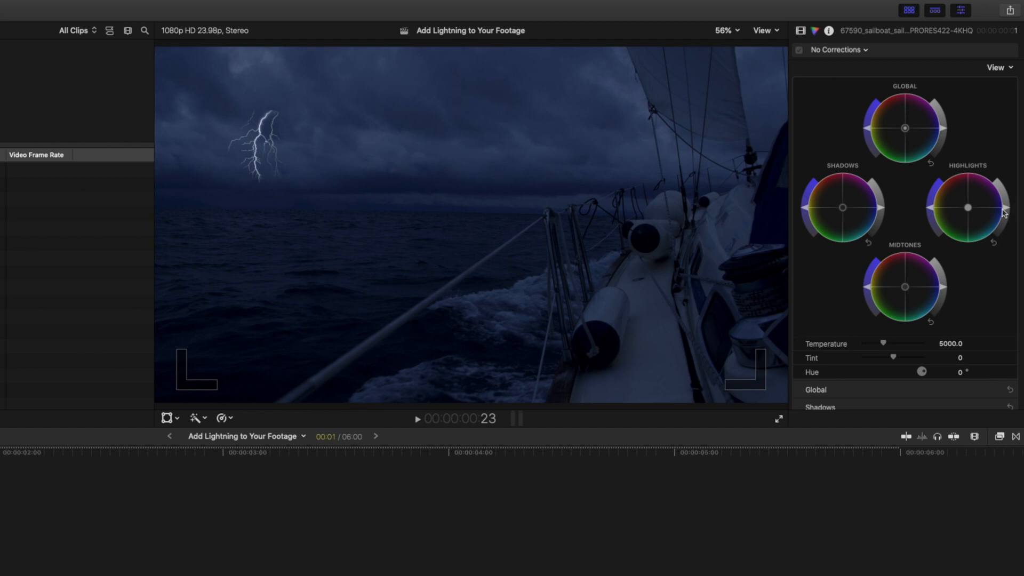
left_click(845, 49)
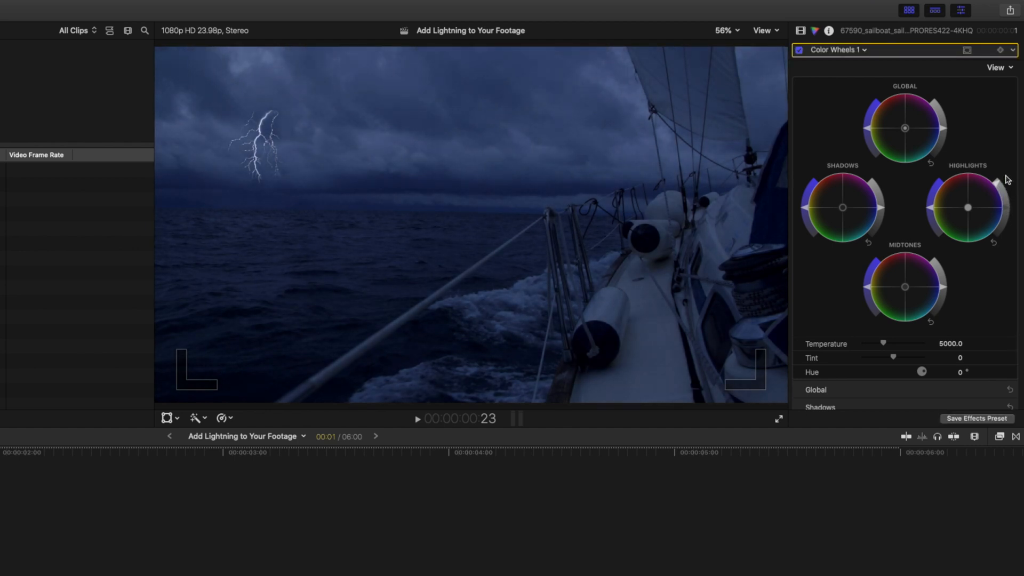
mouse_move(944, 292)
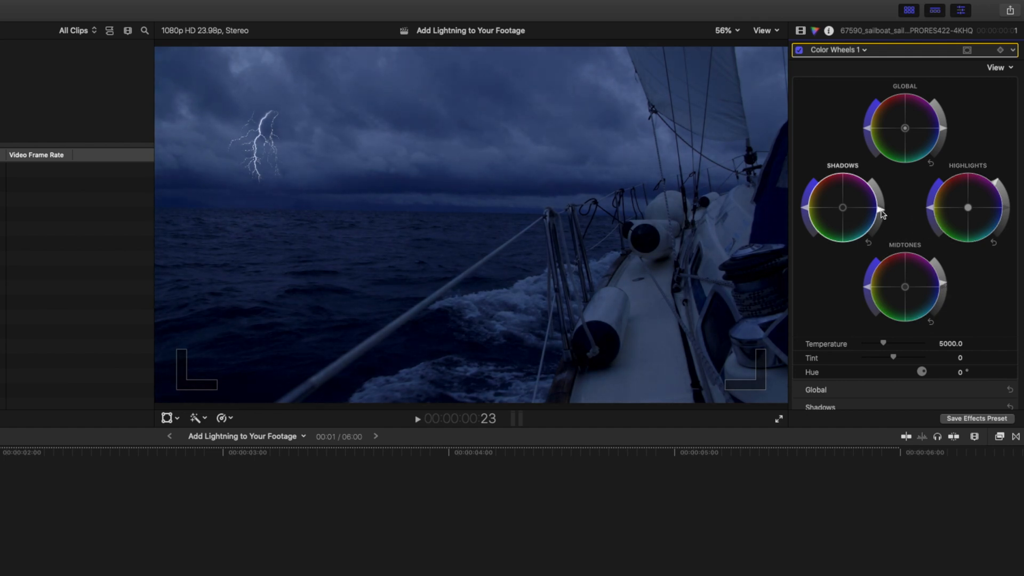
mouse_move(149, 174)
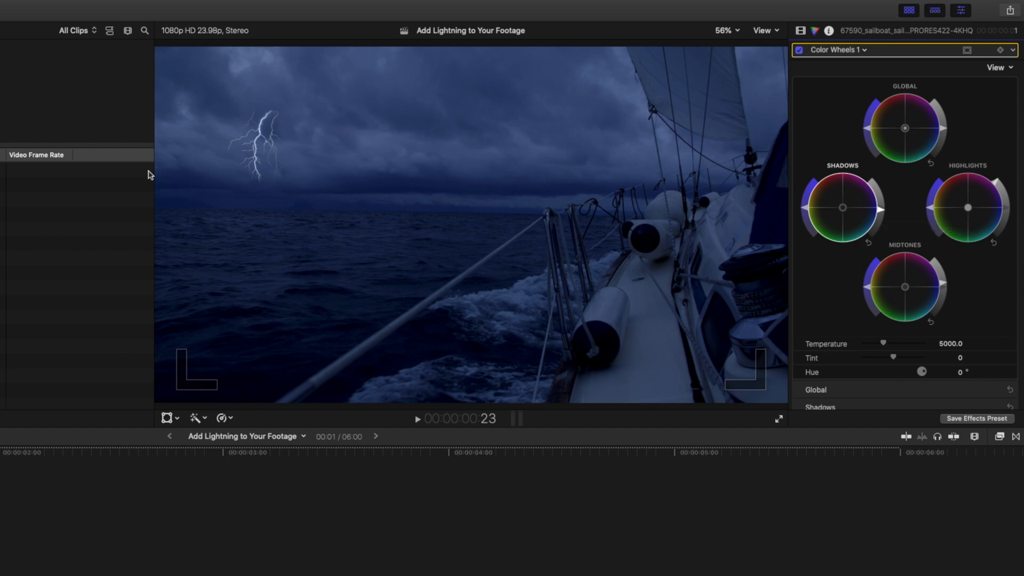
mouse_move(334, 201)
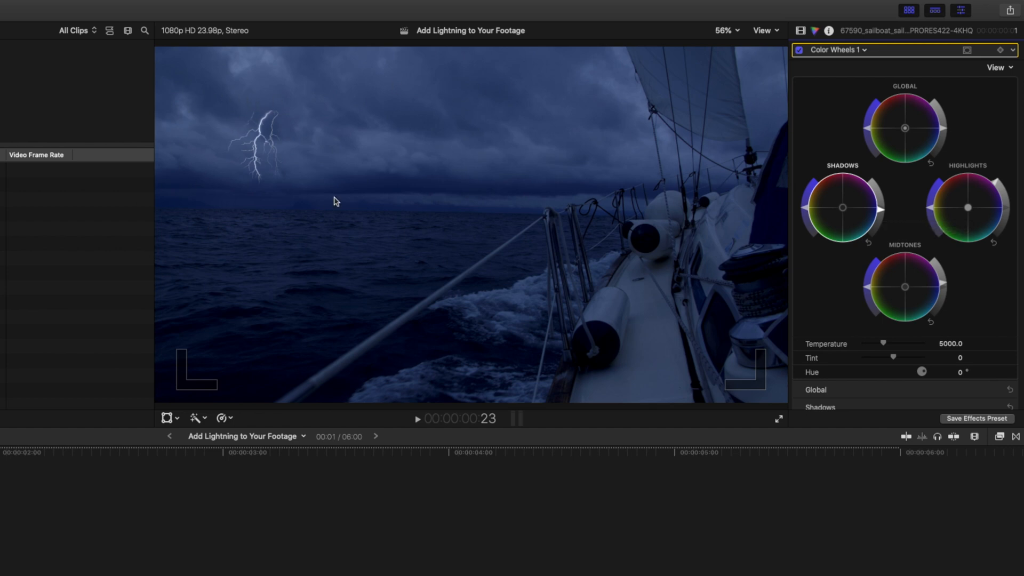
mouse_move(663, 143)
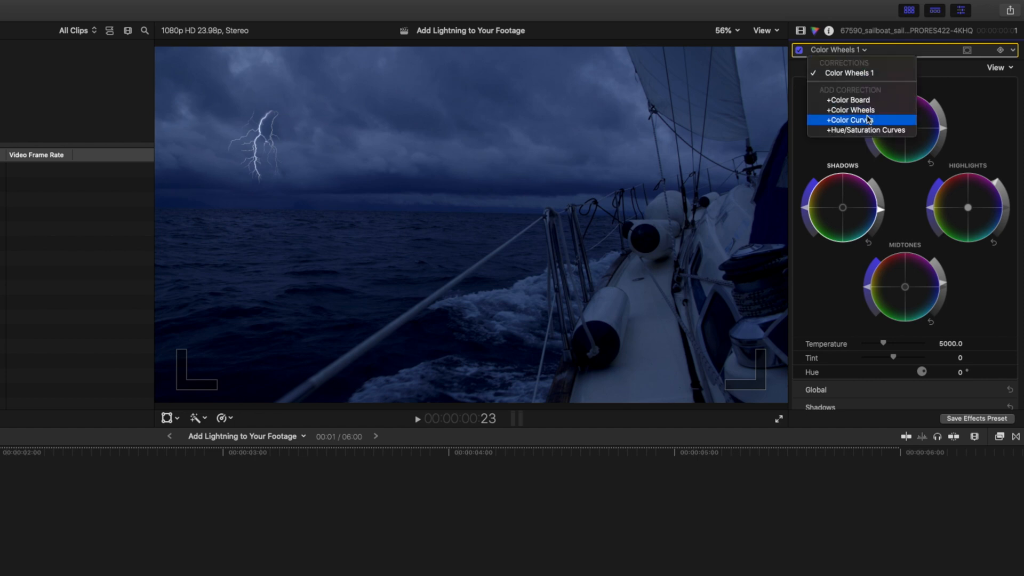
left_click(851, 120)
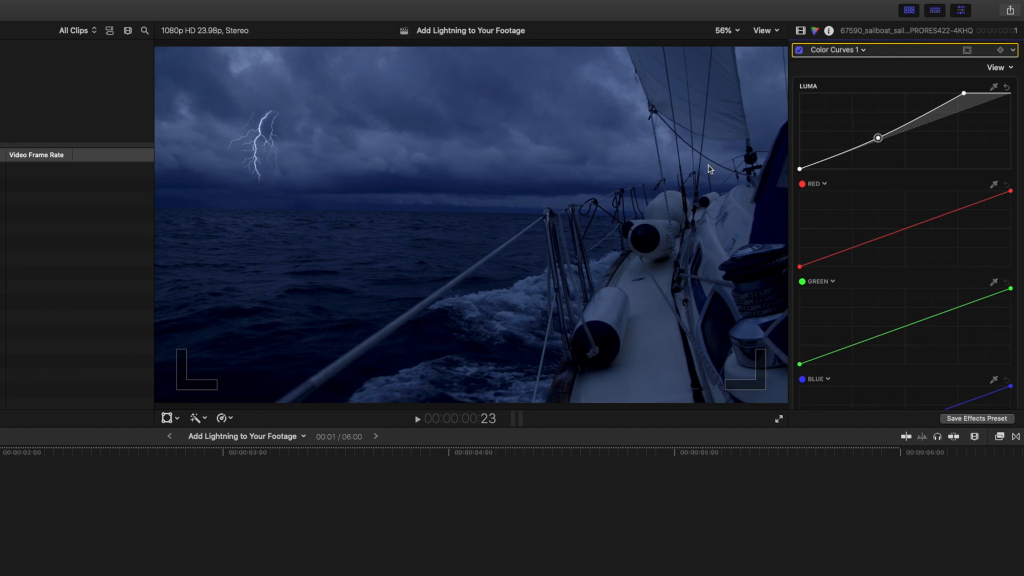
mouse_move(165, 126)
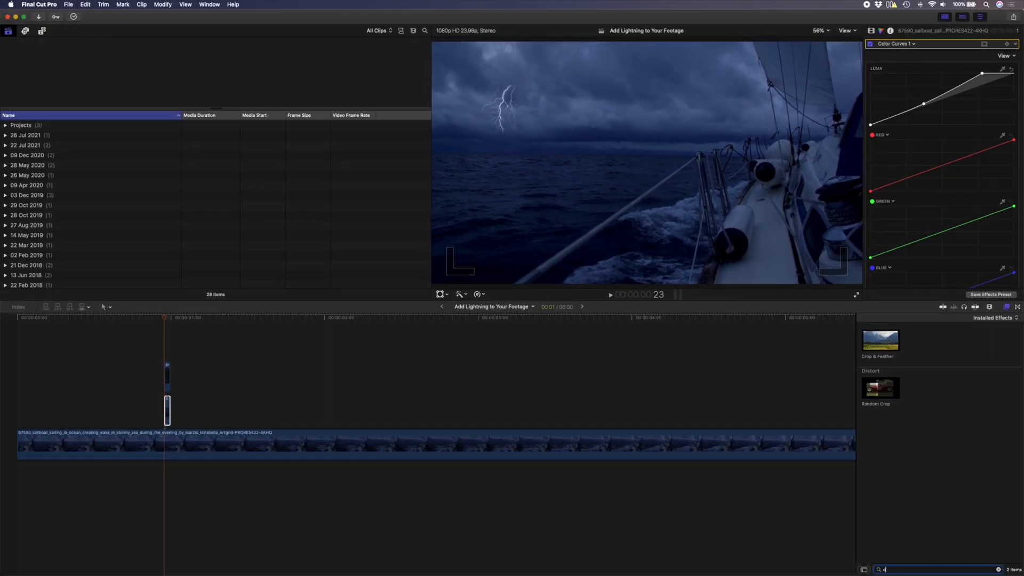
- Apply Draw Mask and outline the sky around the lightning bolt with a feathered shape
type("draw")
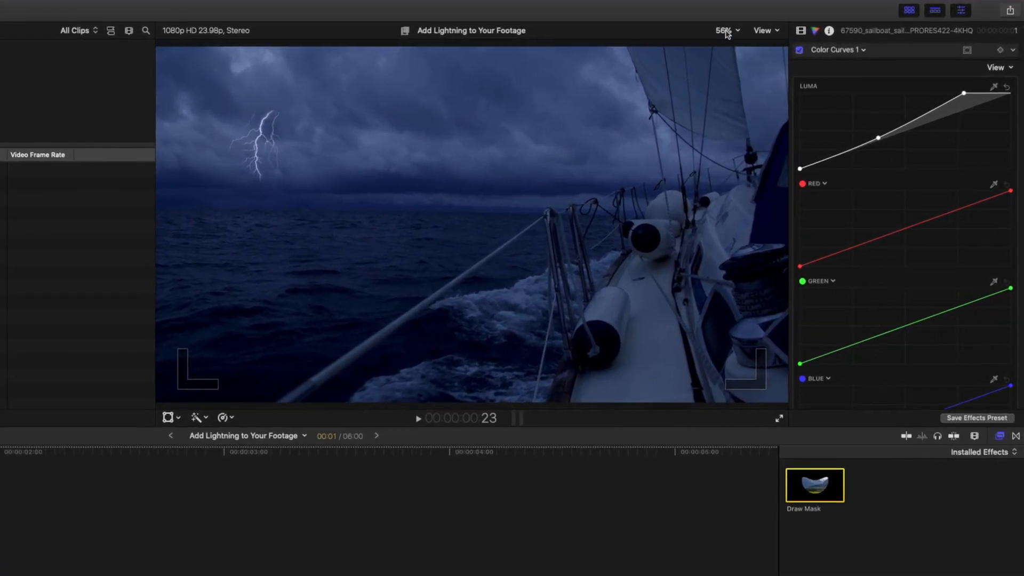
left_click(725, 29)
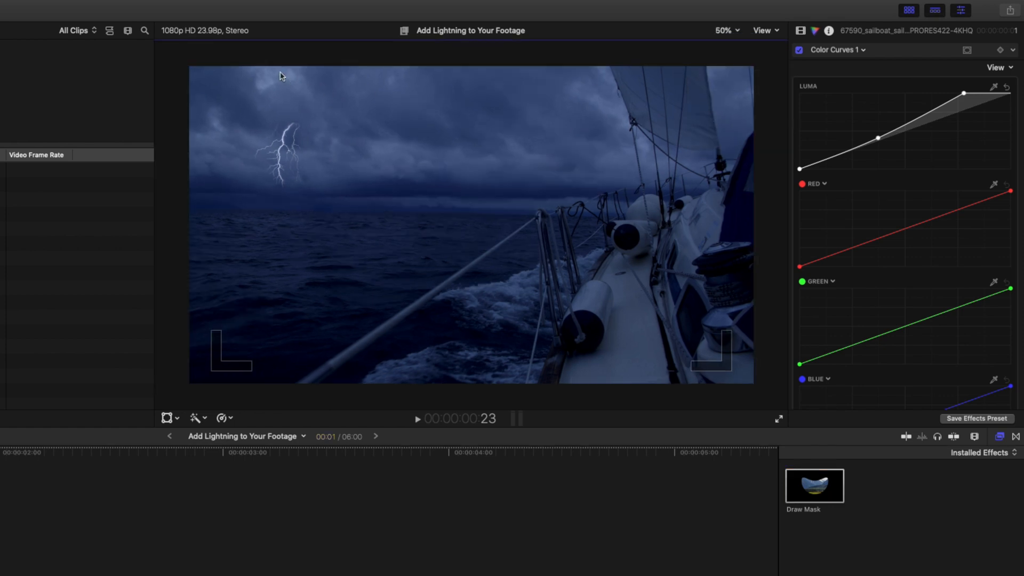
mouse_move(634, 32)
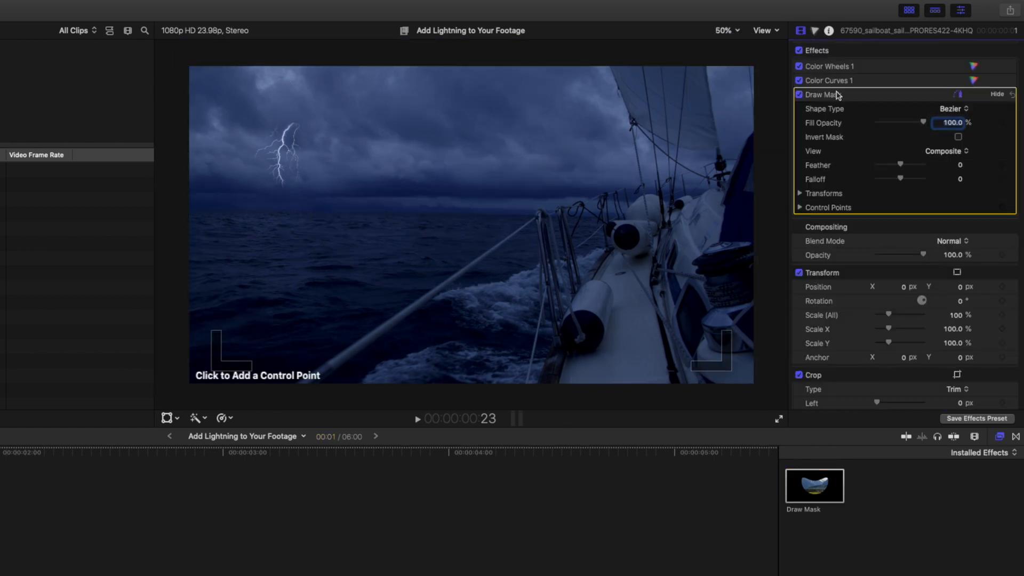
mouse_move(173, 129)
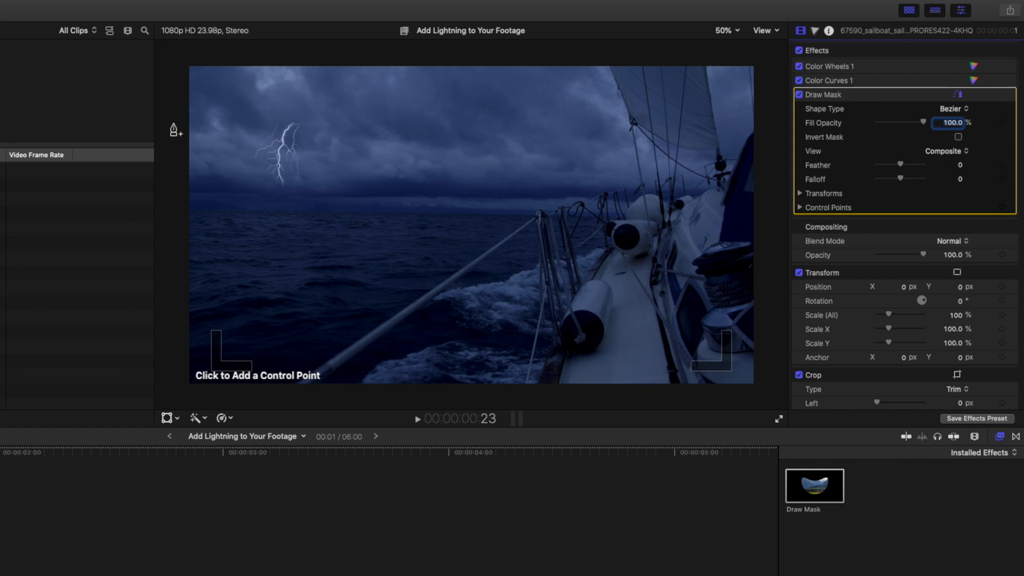
left_click(317, 92)
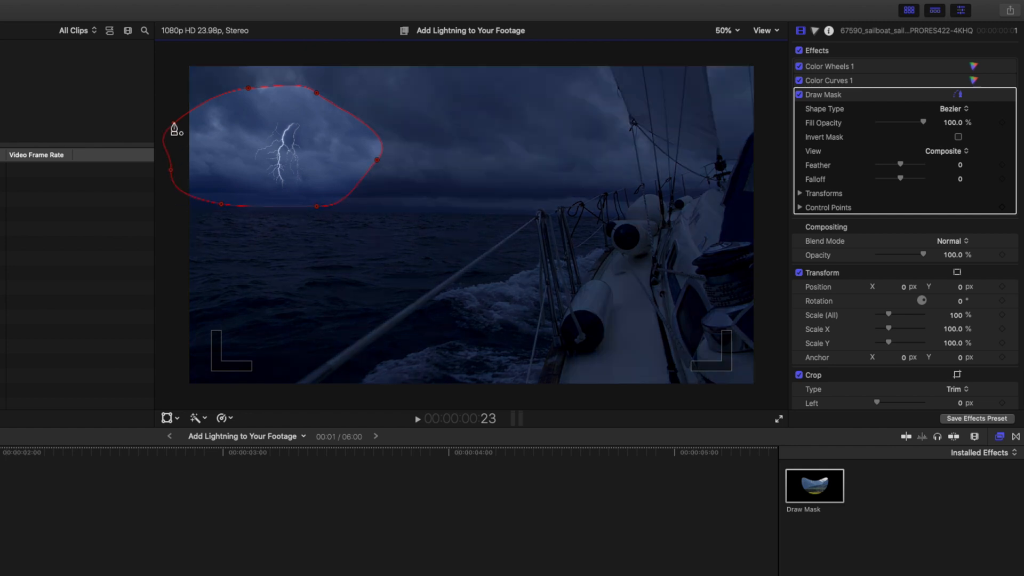
left_click(829, 80)
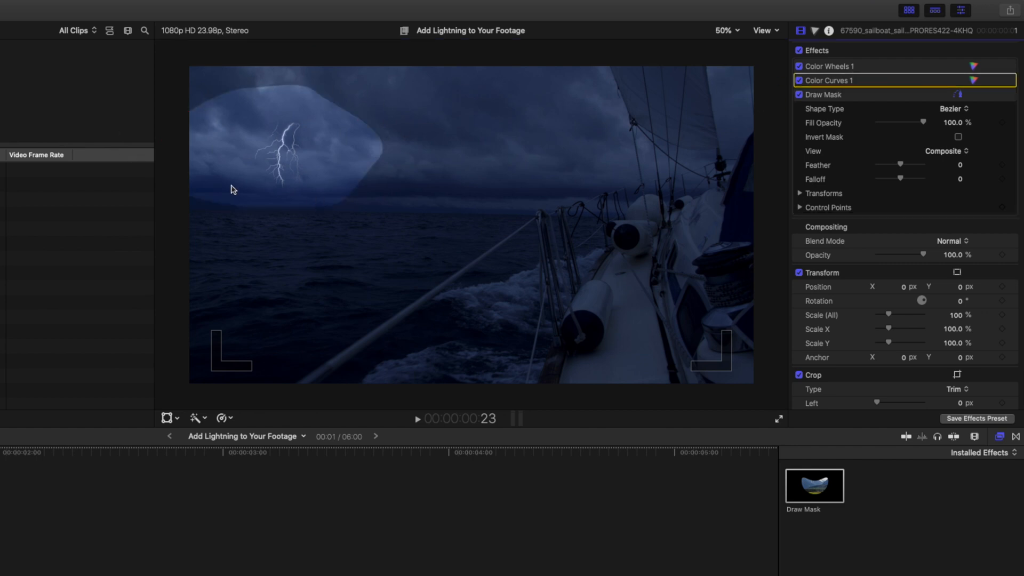
left_click(824, 94)
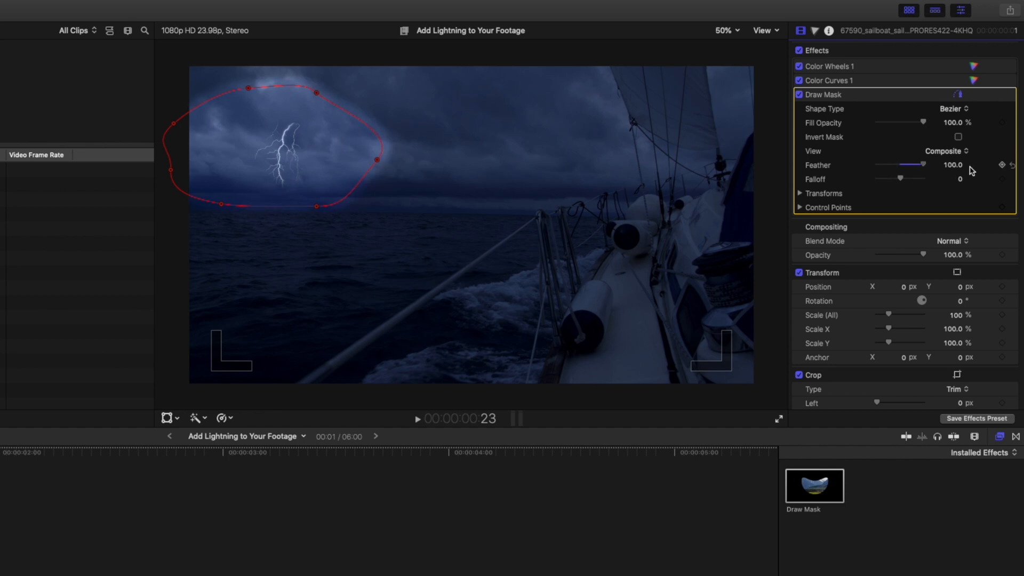
mouse_move(916, 171)
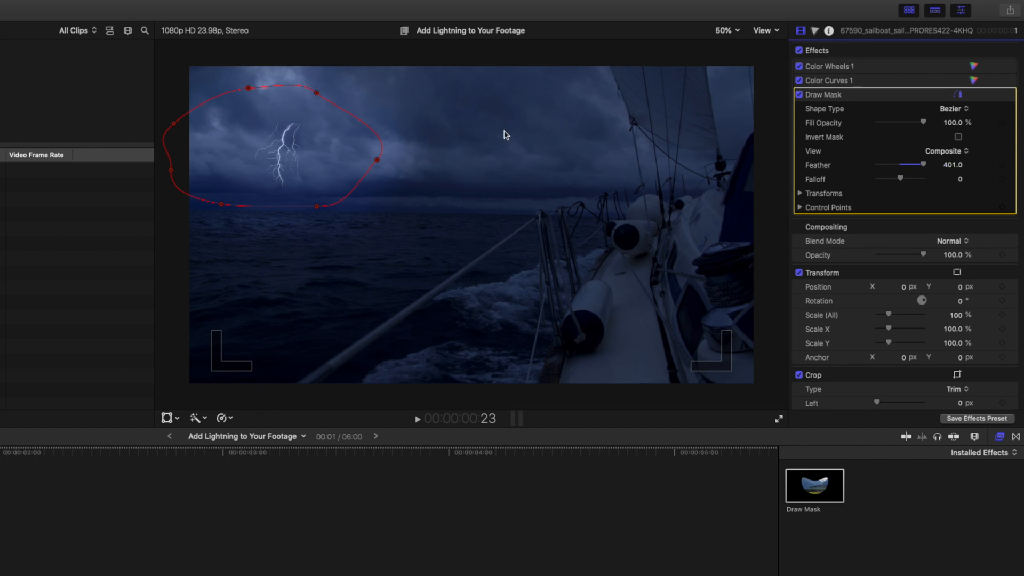
mouse_move(190, 170)
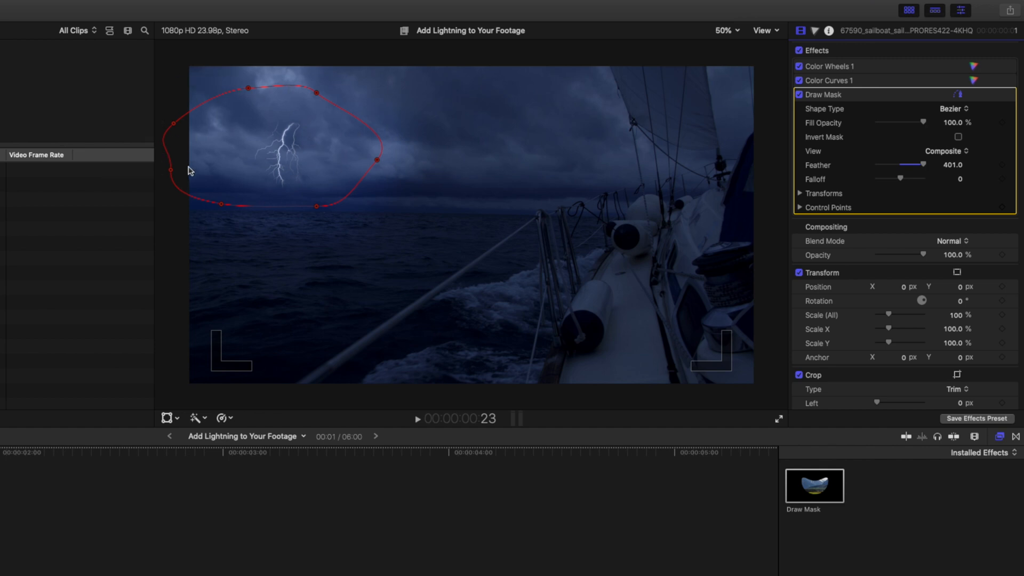
- Check Color Wheels, then toggle the amount-50 Glow off and on to compare
left_click(830, 66)
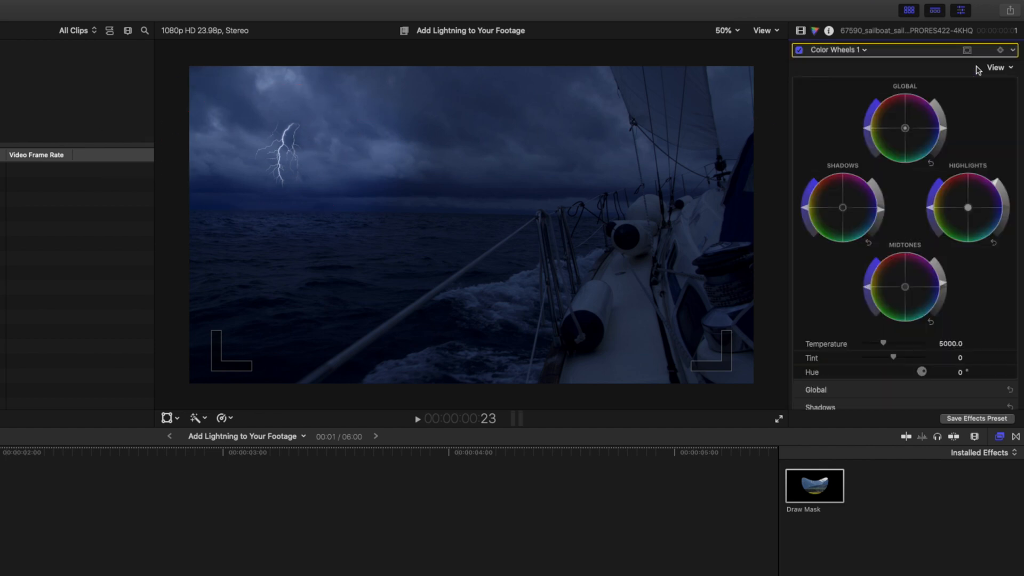
mouse_move(869, 133)
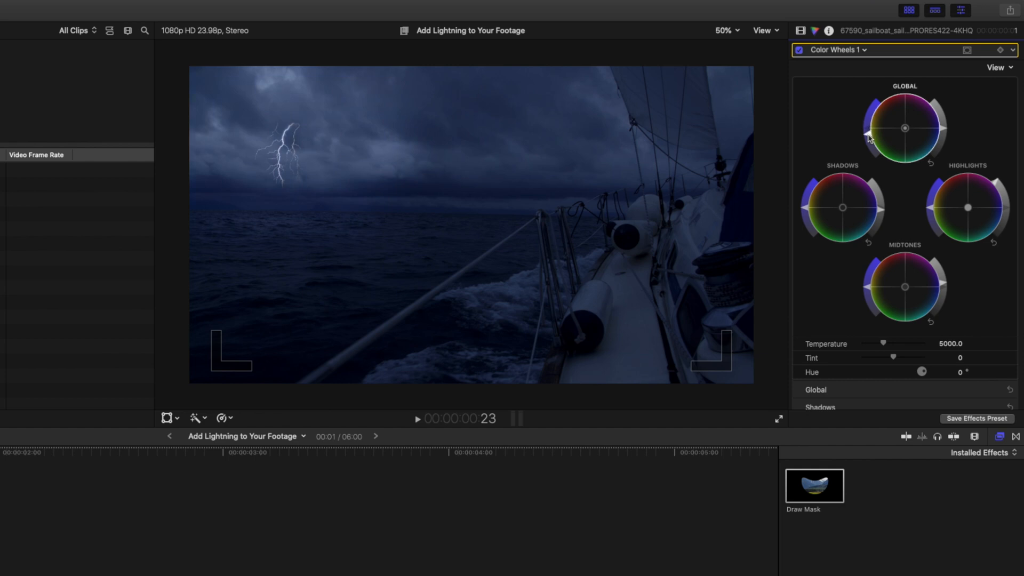
mouse_move(805, 211)
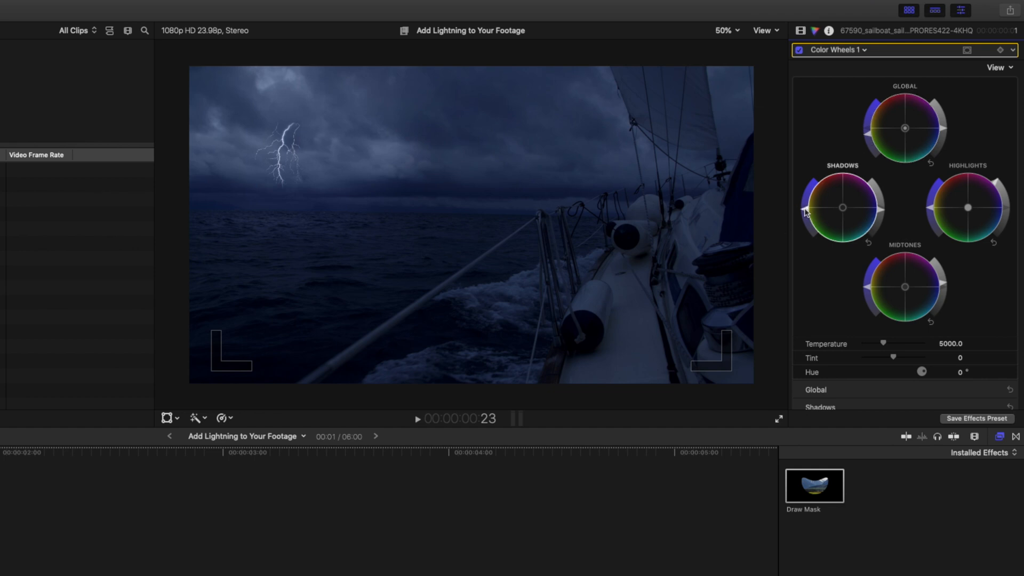
mouse_move(807, 210)
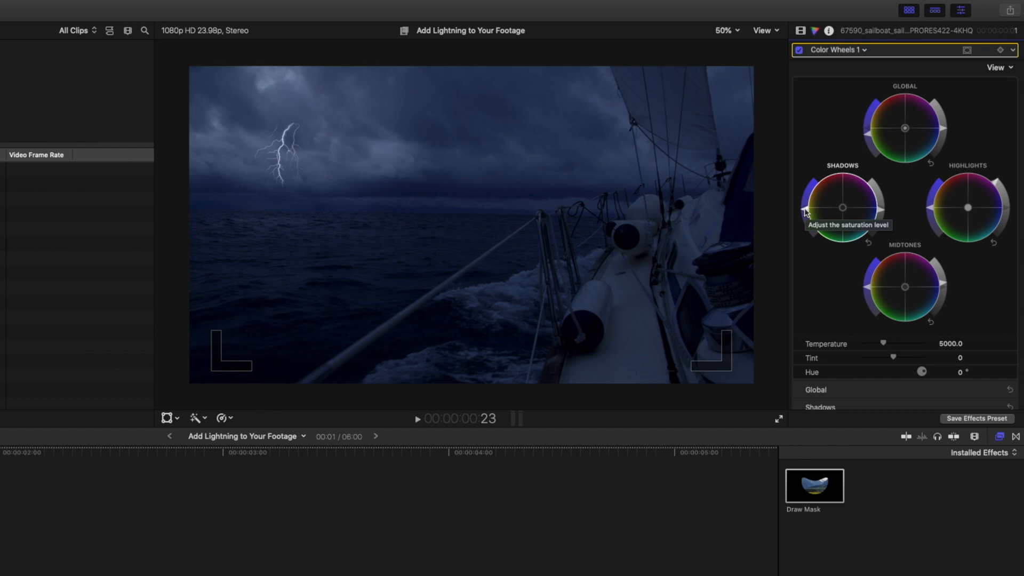
mouse_move(254, 79)
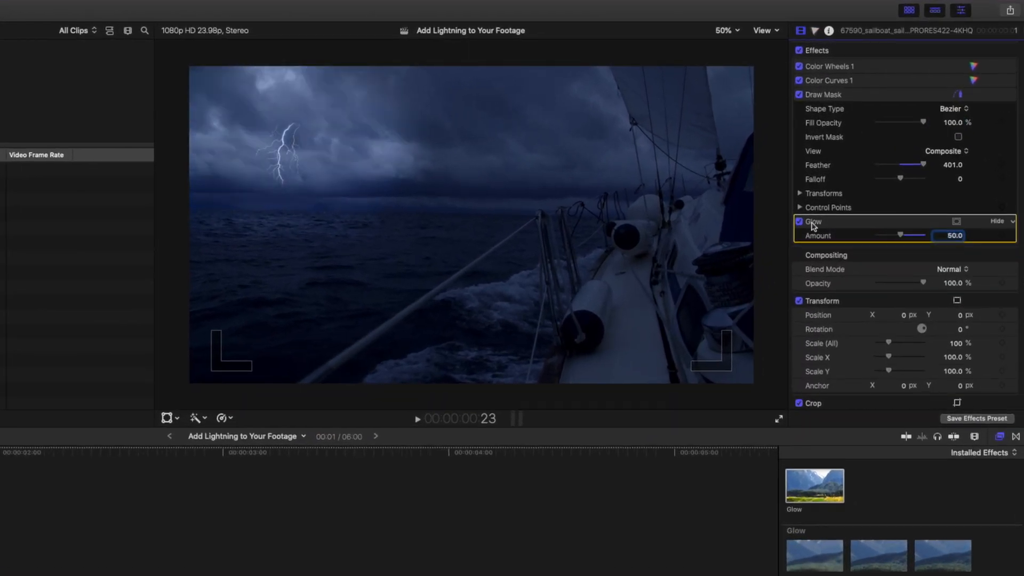
left_click(800, 221)
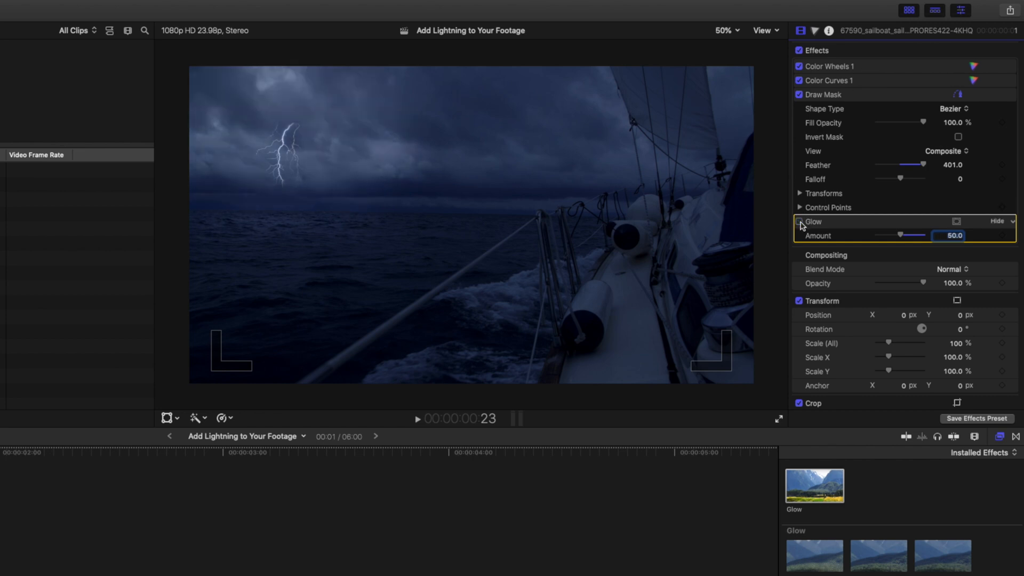
left_click(800, 221)
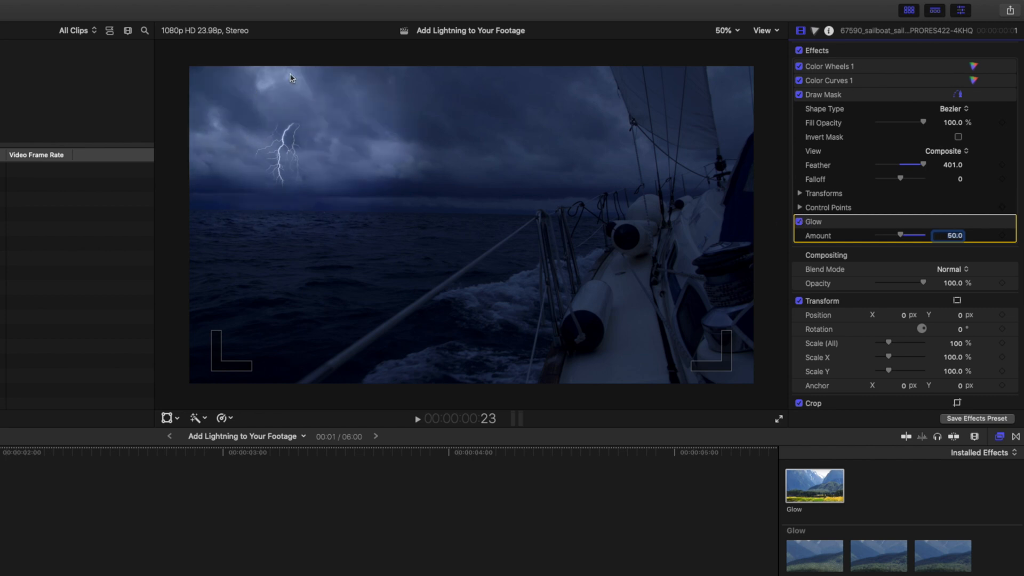
mouse_move(780, 115)
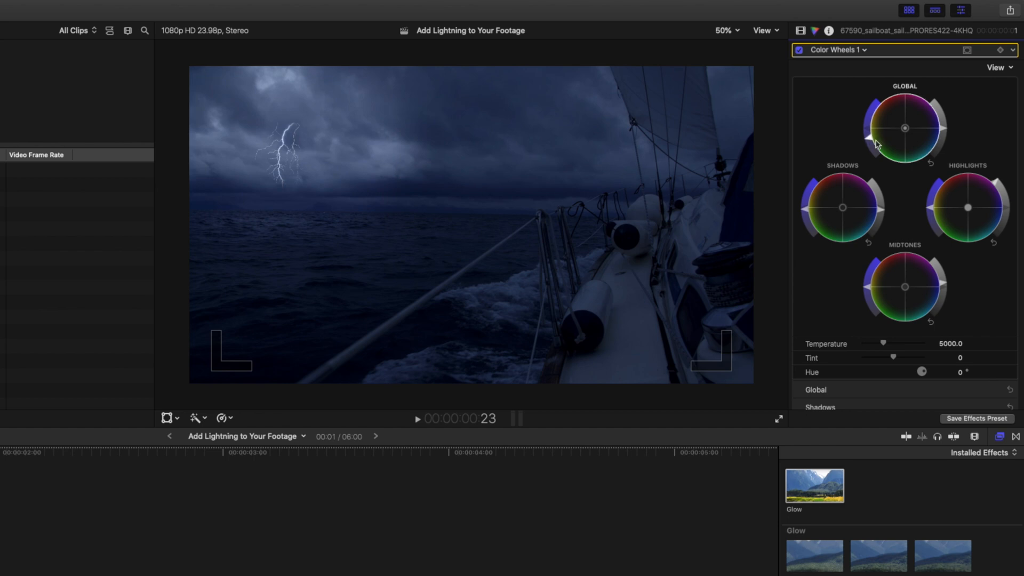
left_click(800, 31)
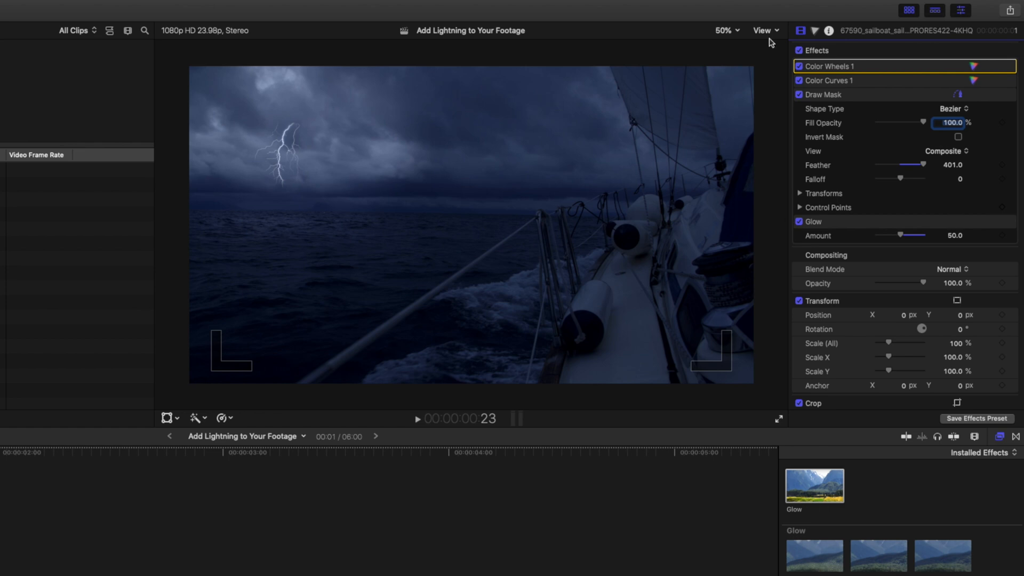
left_click(799, 51)
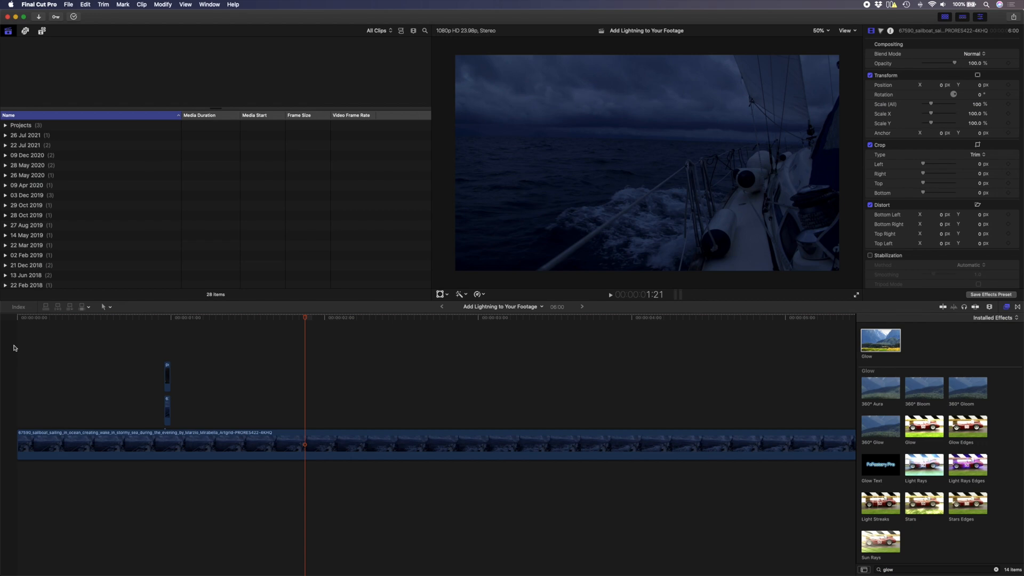
- Paste the flash clip's colour, curves, mask and glow onto the next clip; reshape mask centrally
left_click(91, 445)
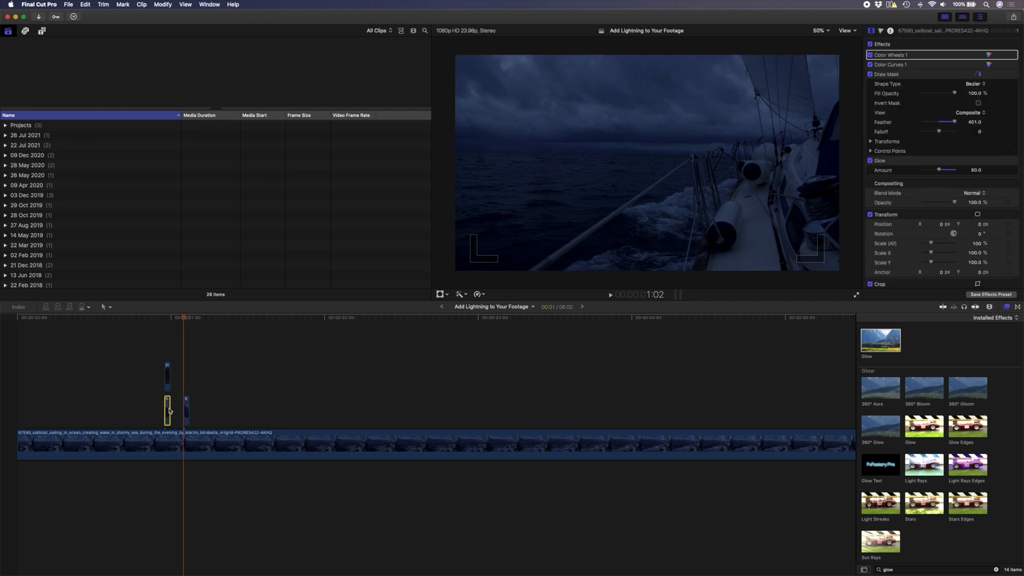
key("cmd+c")
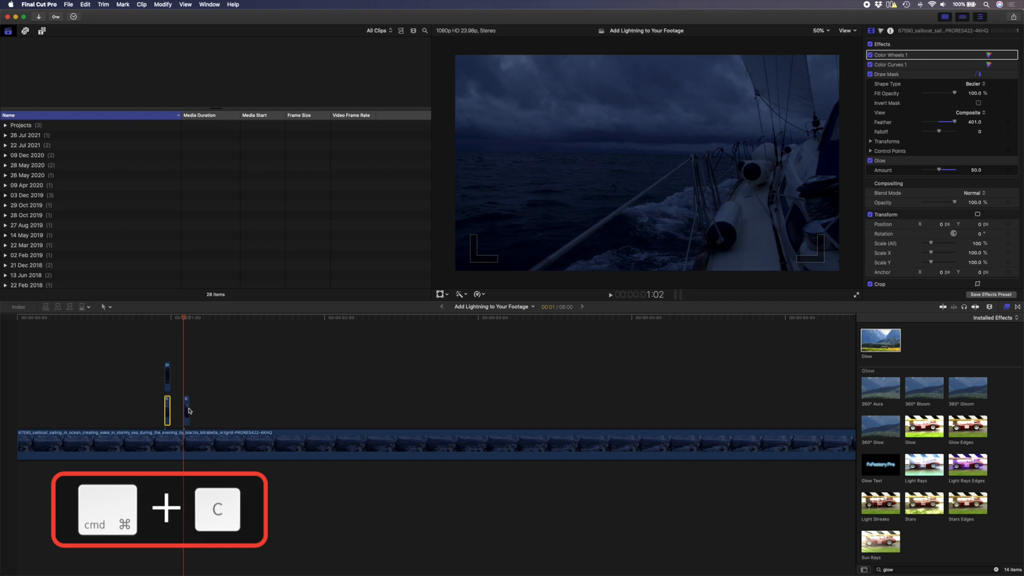
key("cmd+shift+v")
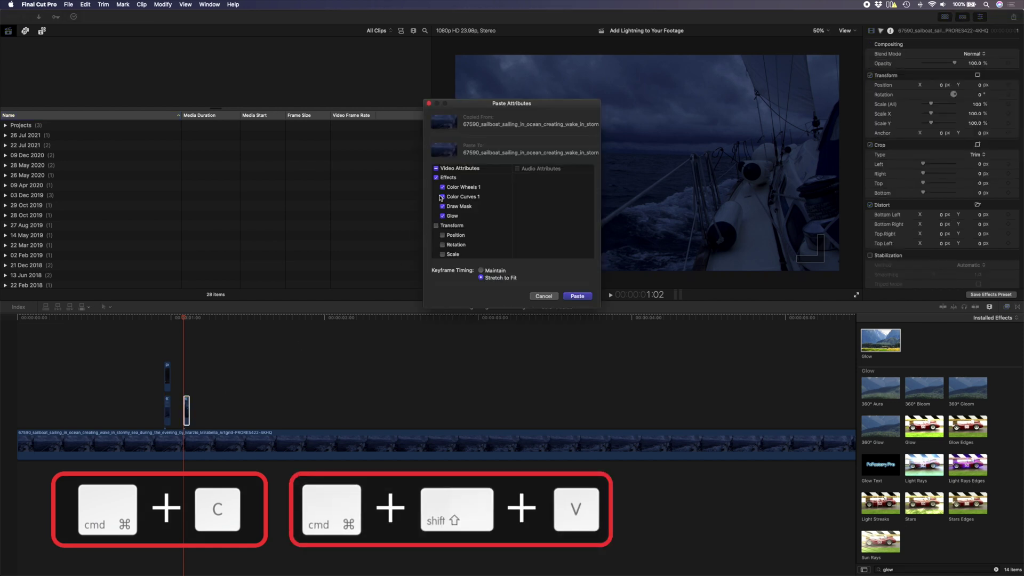
left_click(576, 296)
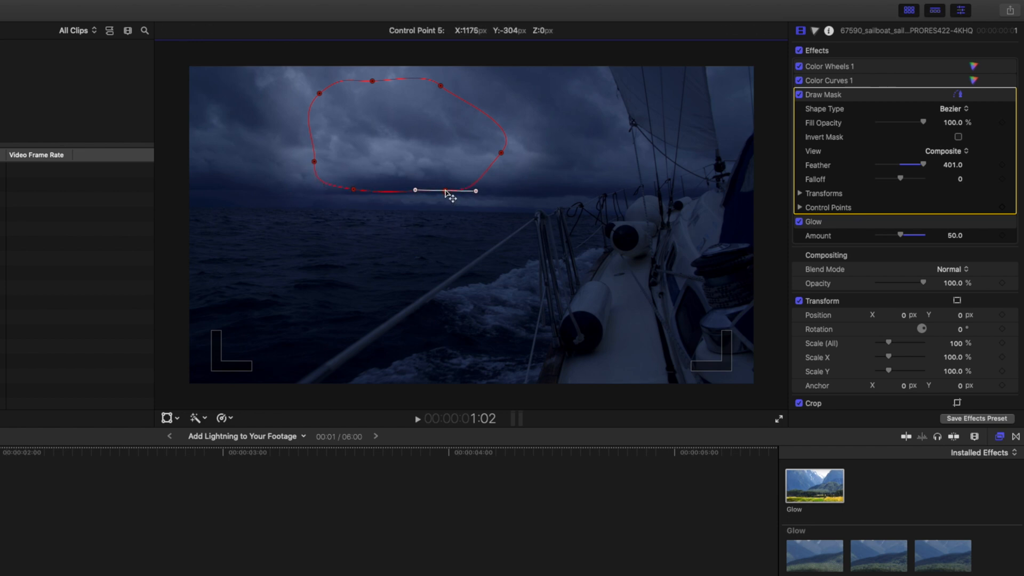
left_click_drag(445, 190, 459, 55)
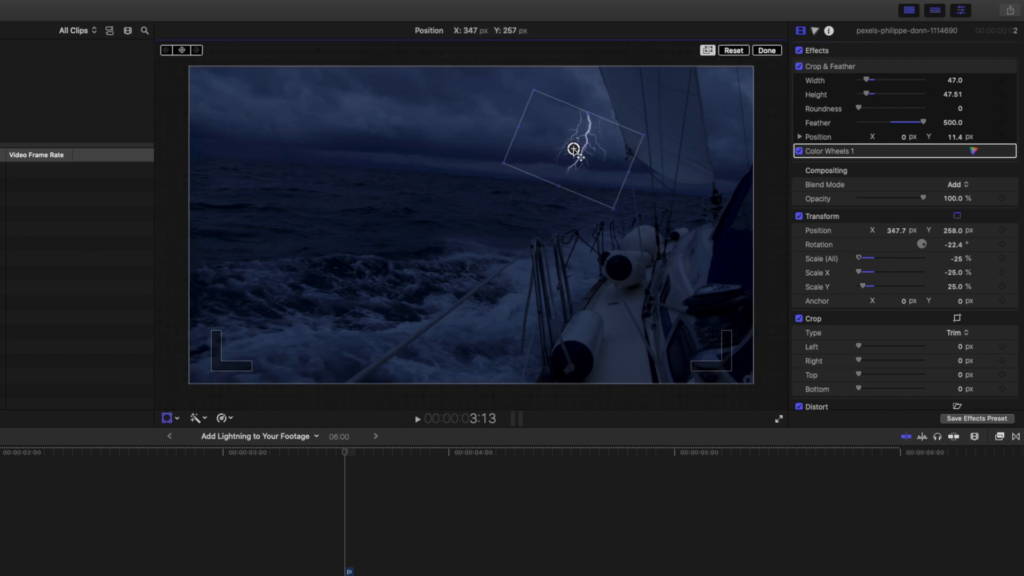
- Place a lightning bolt flipped to Scale X -25%, rotated -22.4°, upper right
left_click(766, 50)
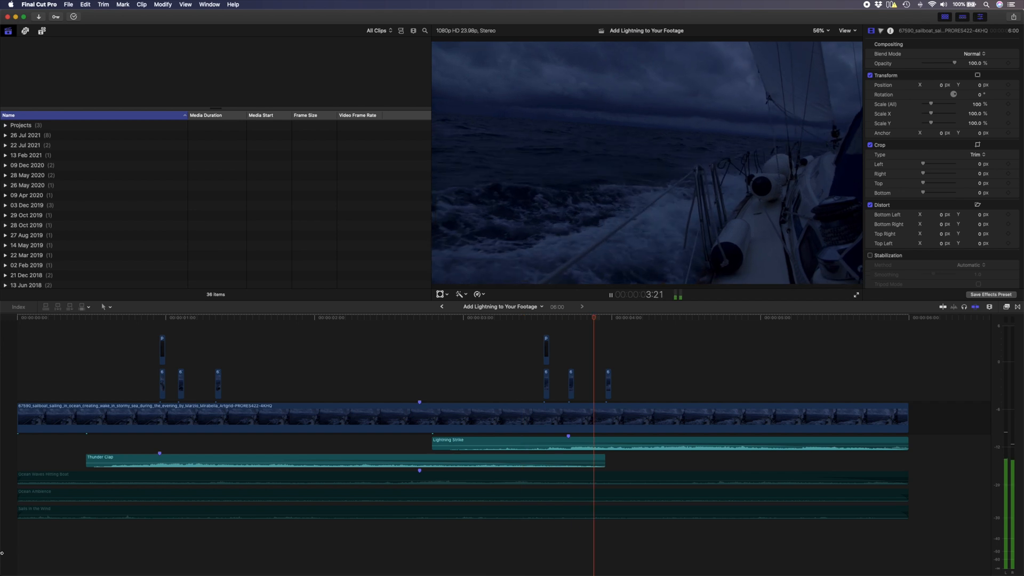
key("space")
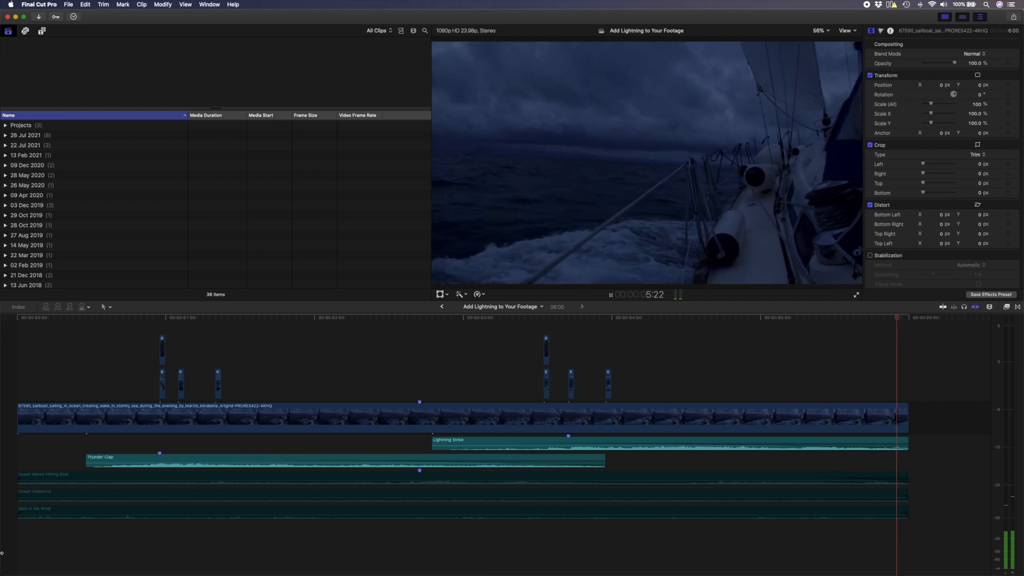